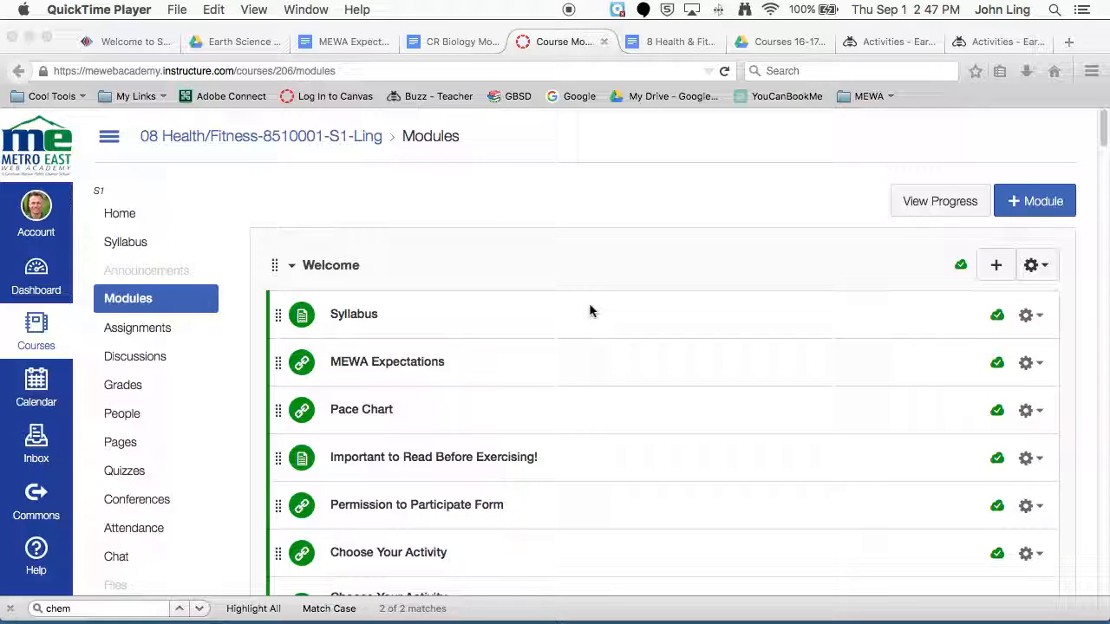
mouse_move(162, 216)
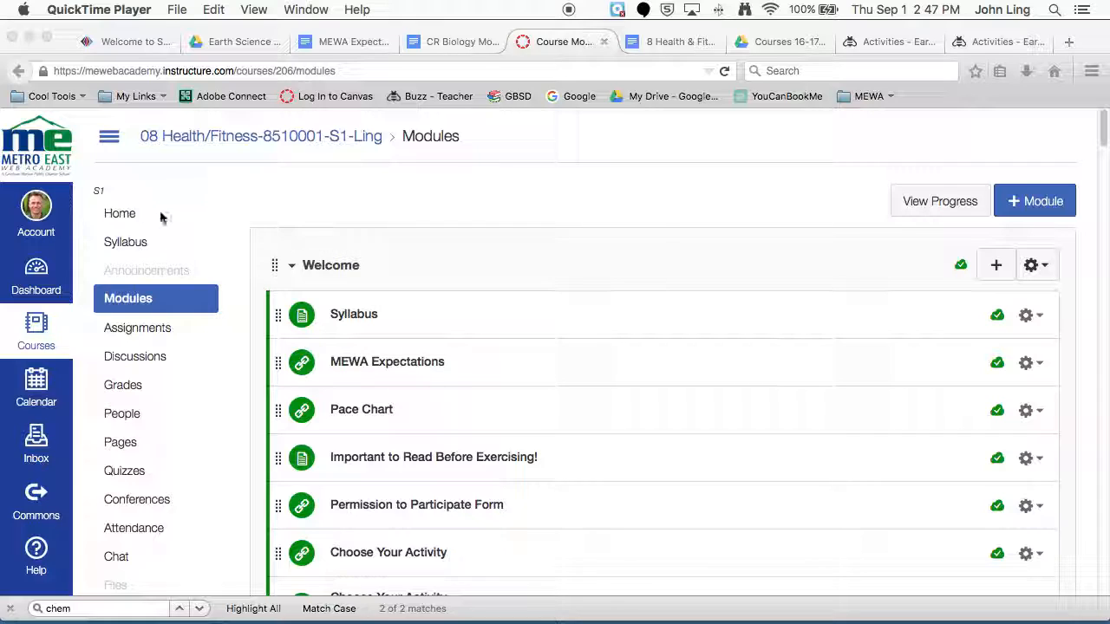
mouse_move(132, 248)
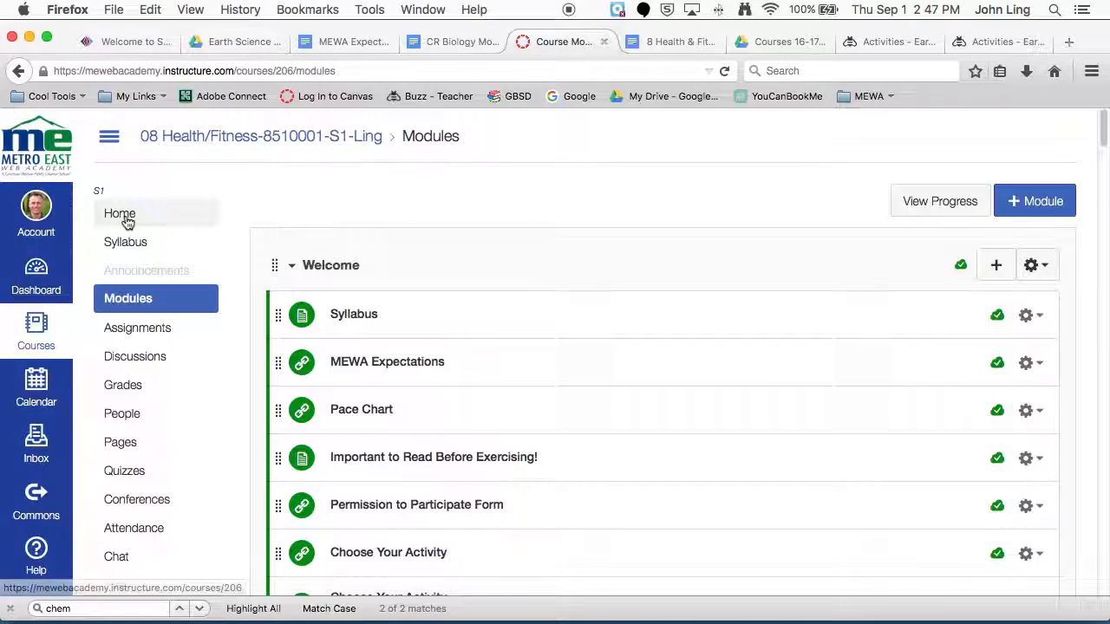
Step: Open the Health & Fitness 8 home page and scroll to its Contact Information section
left_click(120, 214)
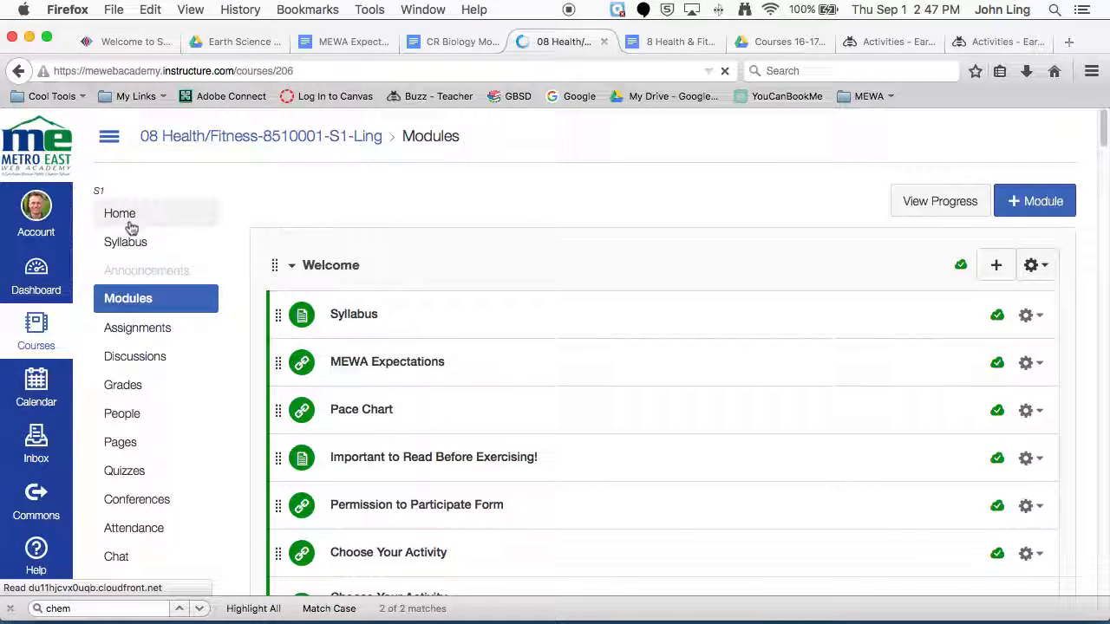
left_click(126, 241)
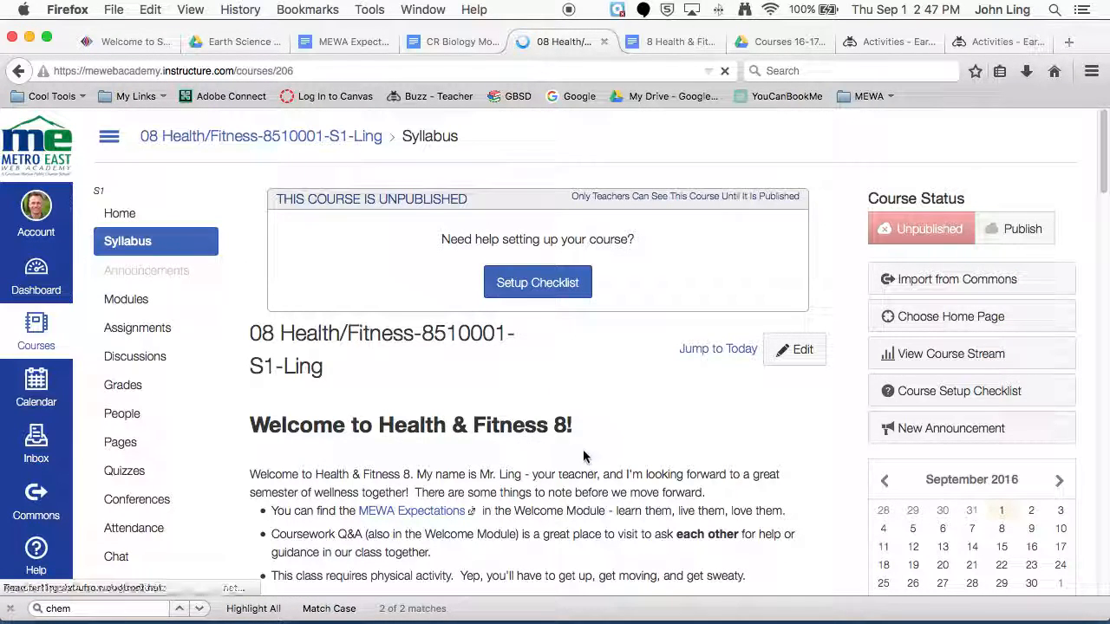
scroll("down", 3)
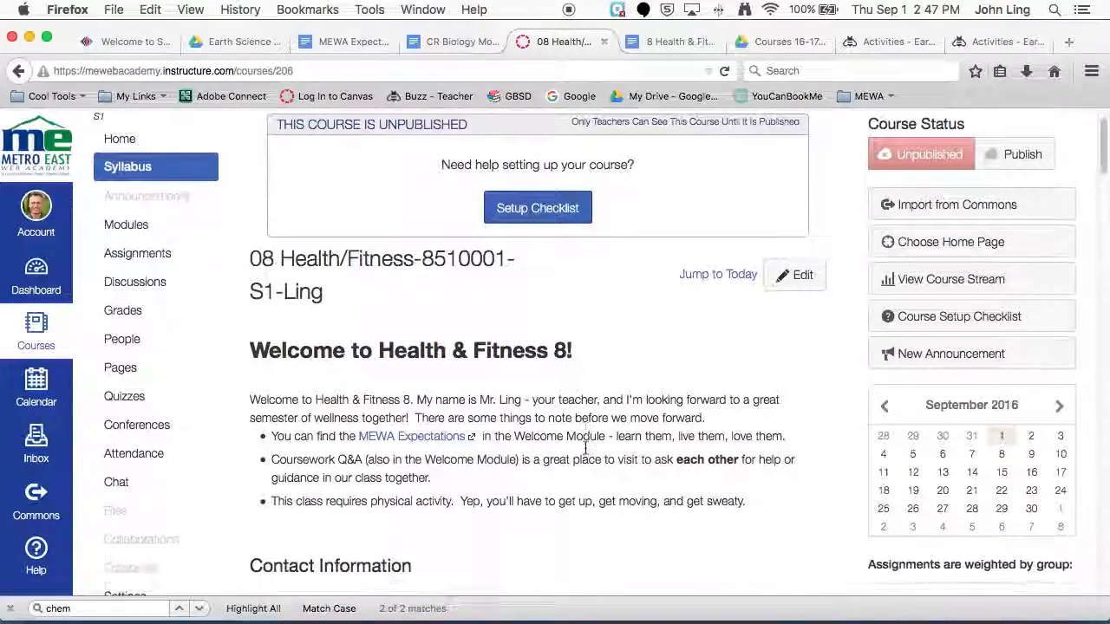
scroll("down", 3)
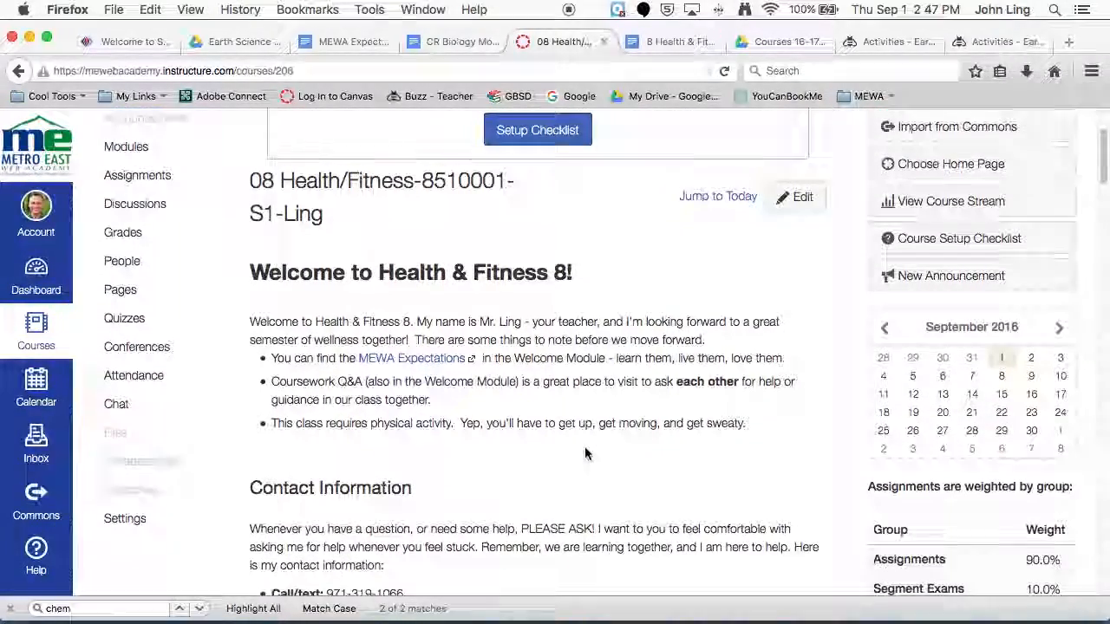
scroll("down", 3)
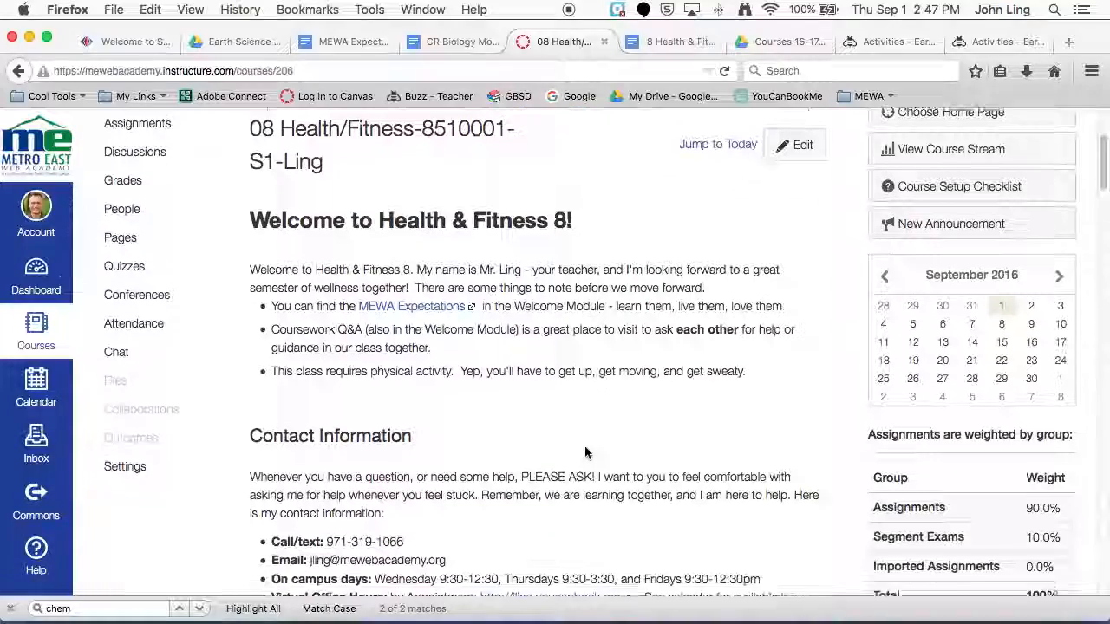
scroll("down", 3)
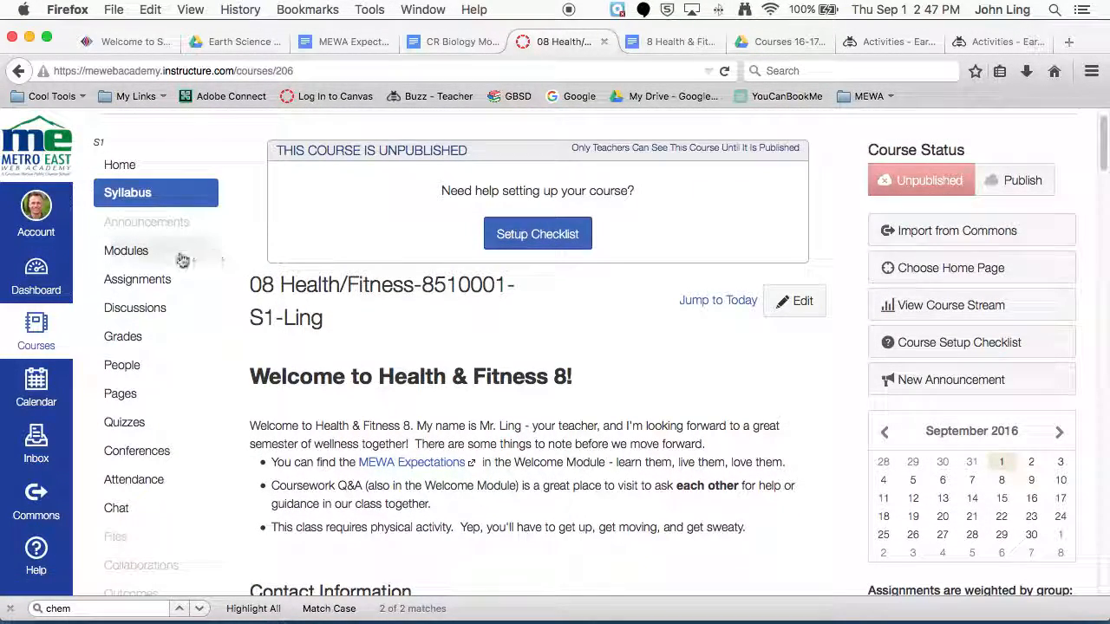
Step: Open Modules and scroll past the Welcome module to Module 01: Fitness Zone
left_click(126, 251)
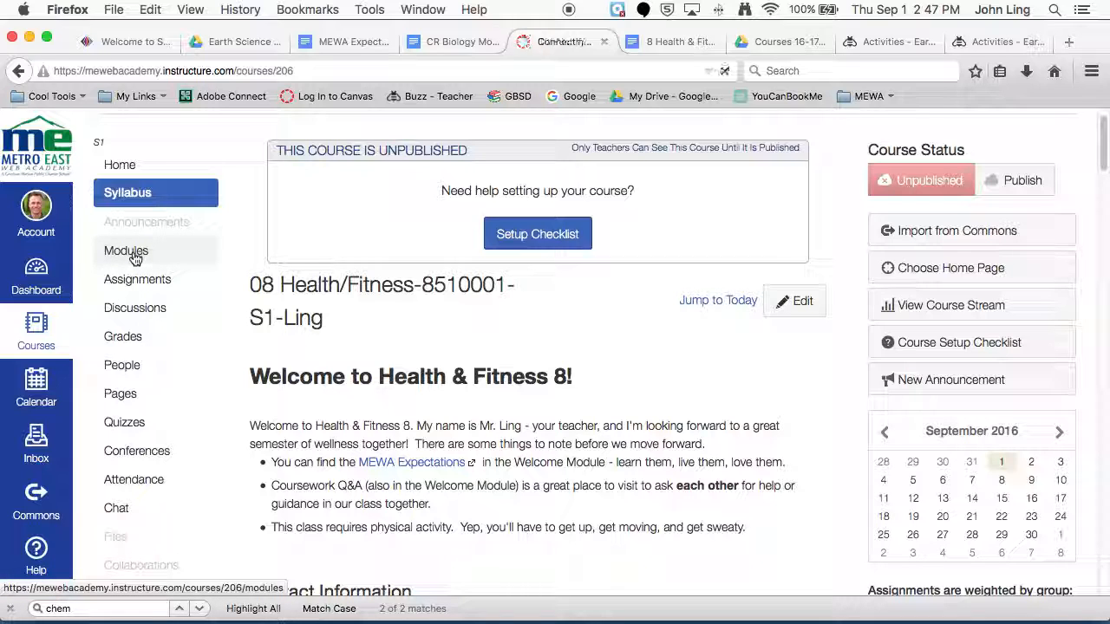
left_click(126, 250)
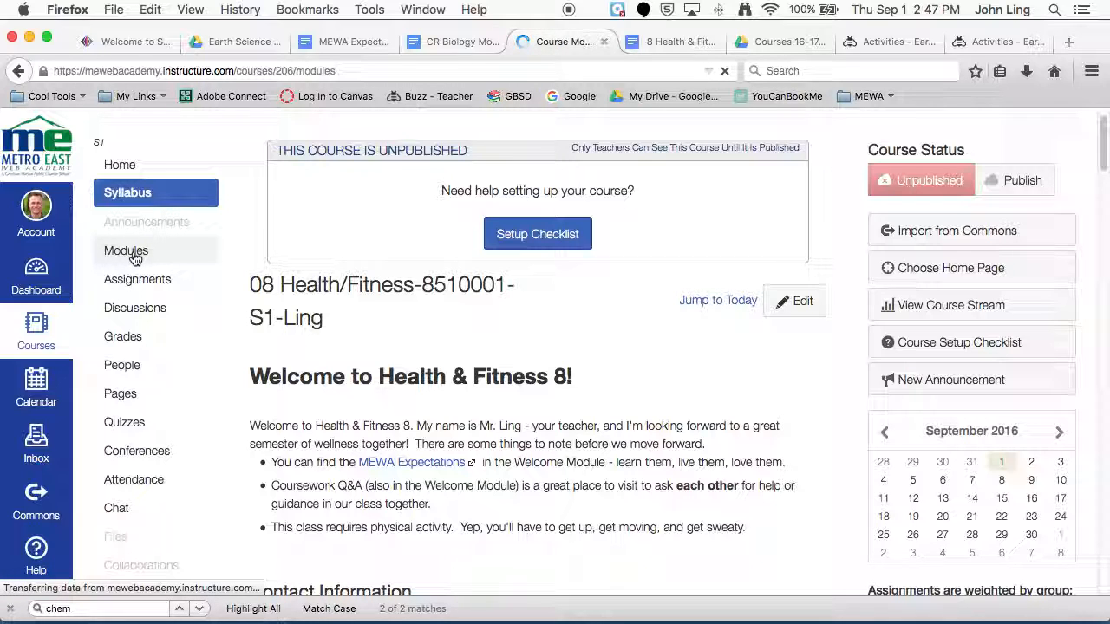
left_click(126, 251)
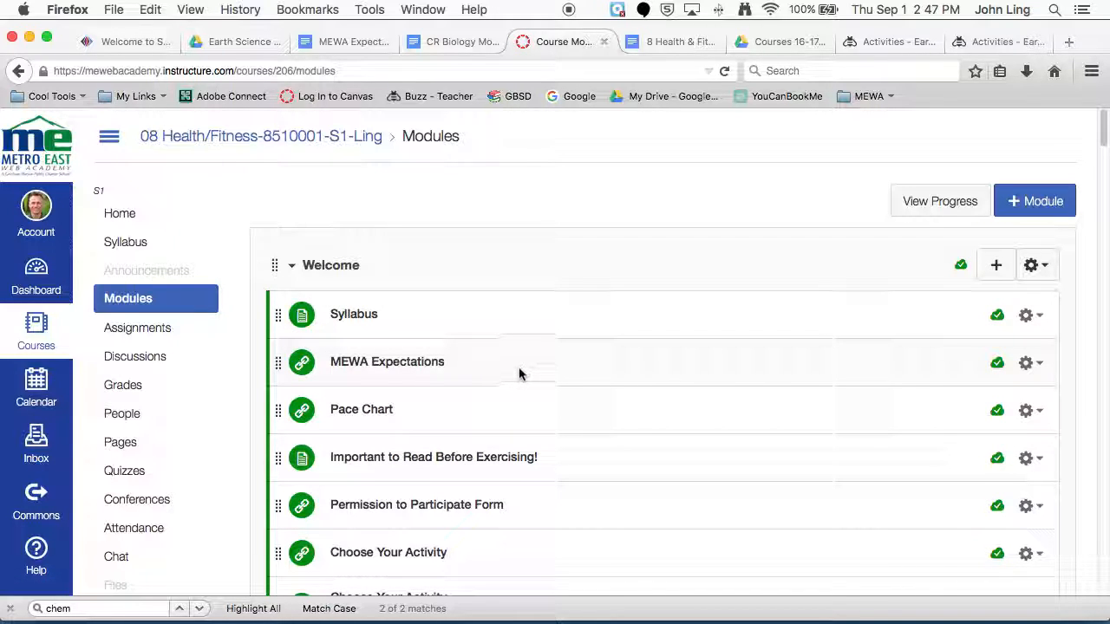
scroll("down", 3)
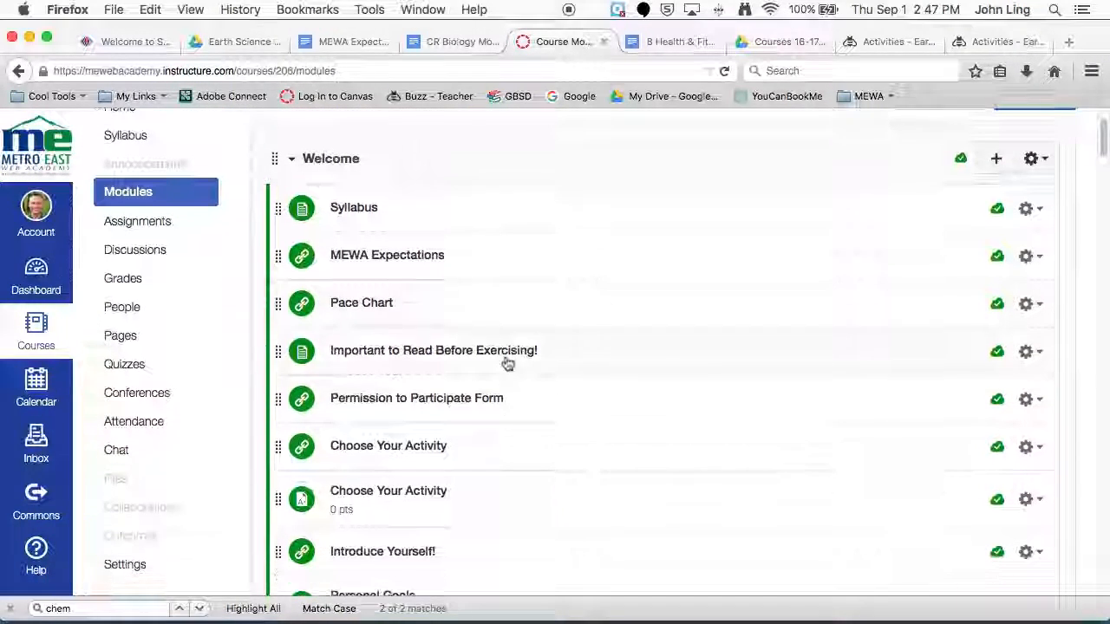
scroll("down", 3)
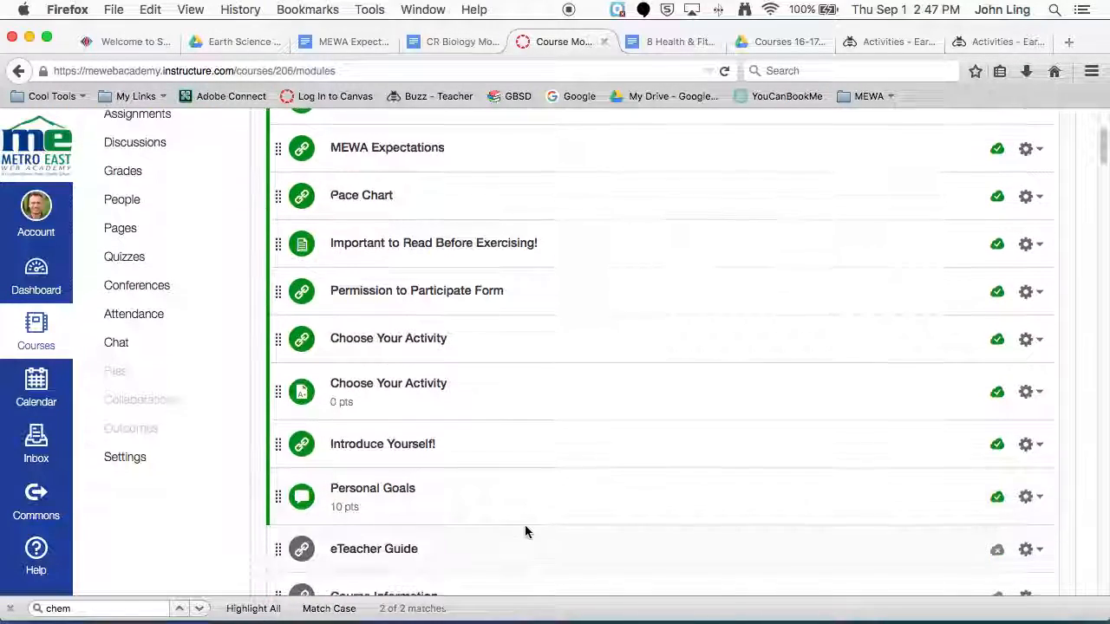
scroll("down", 3)
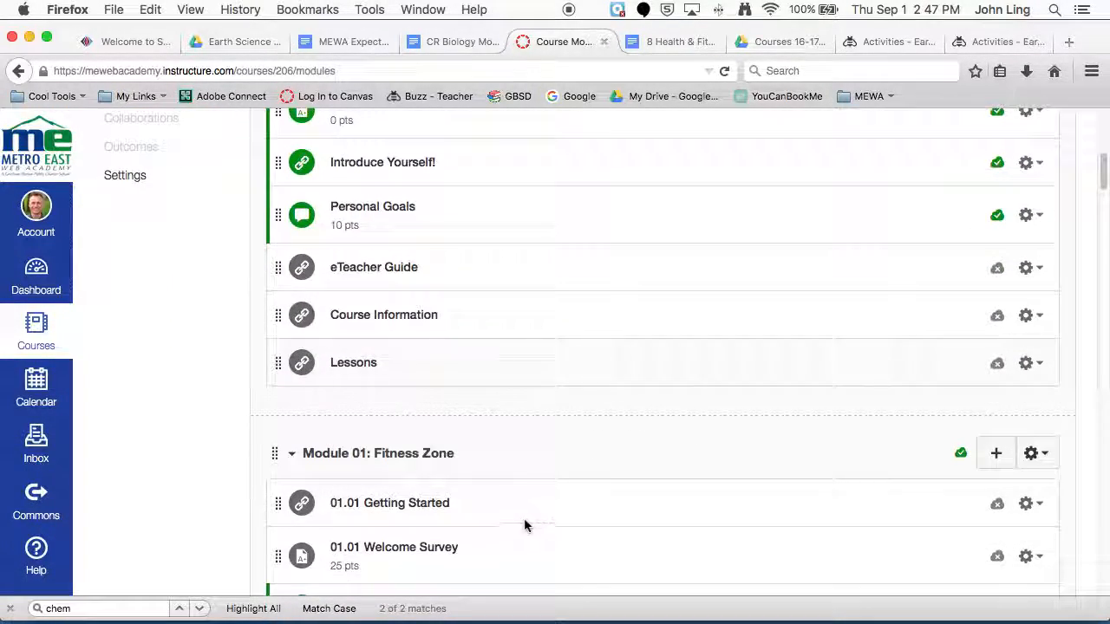
scroll("down", 3)
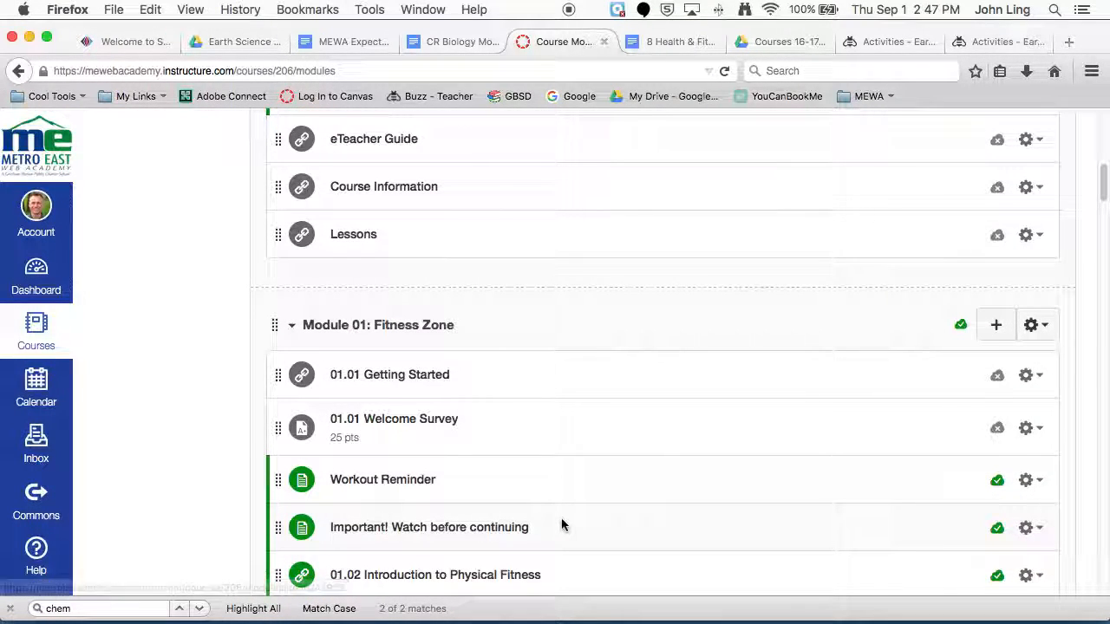
scroll("down", 3)
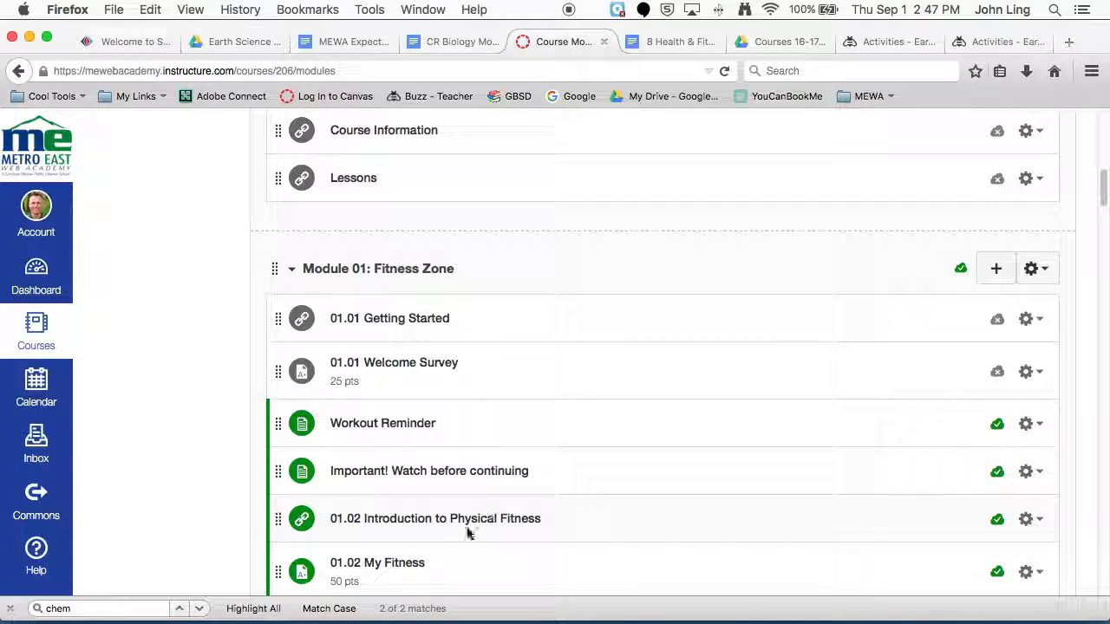
scroll("down", 3)
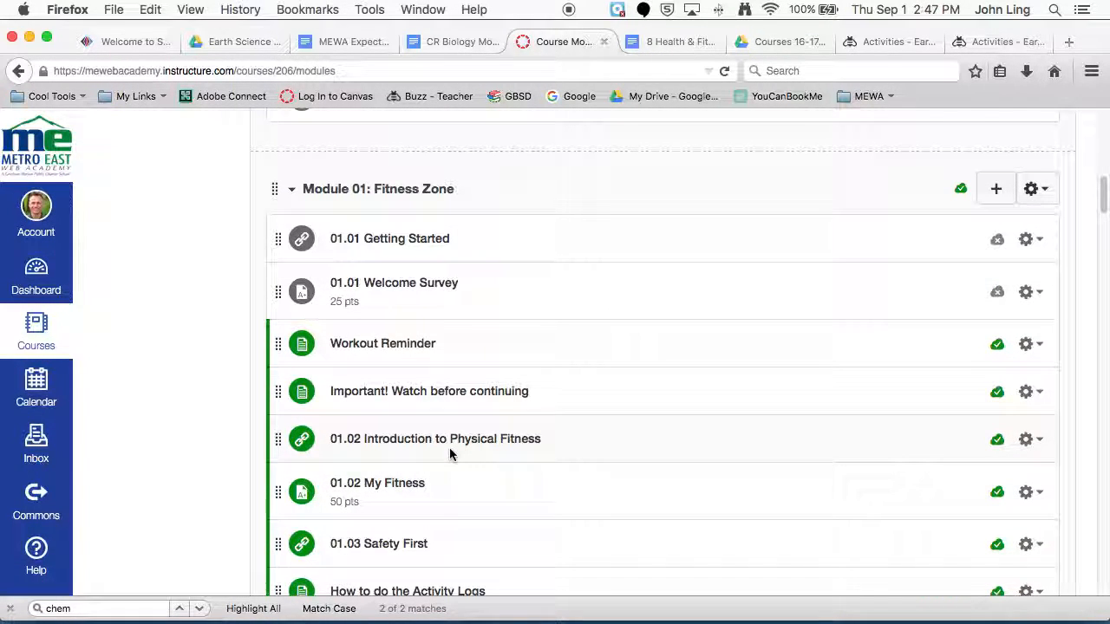
mouse_move(435, 439)
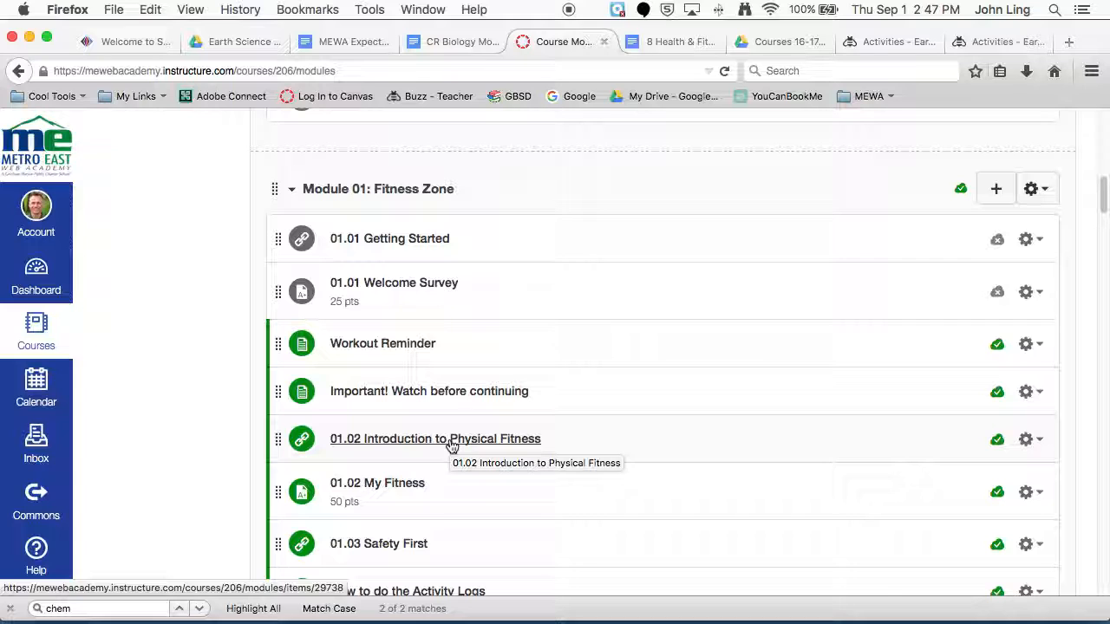
Step: Open the '01.02 Introduction to Physical Fitness' item to show its Grade 8 lesson page
left_click(434, 438)
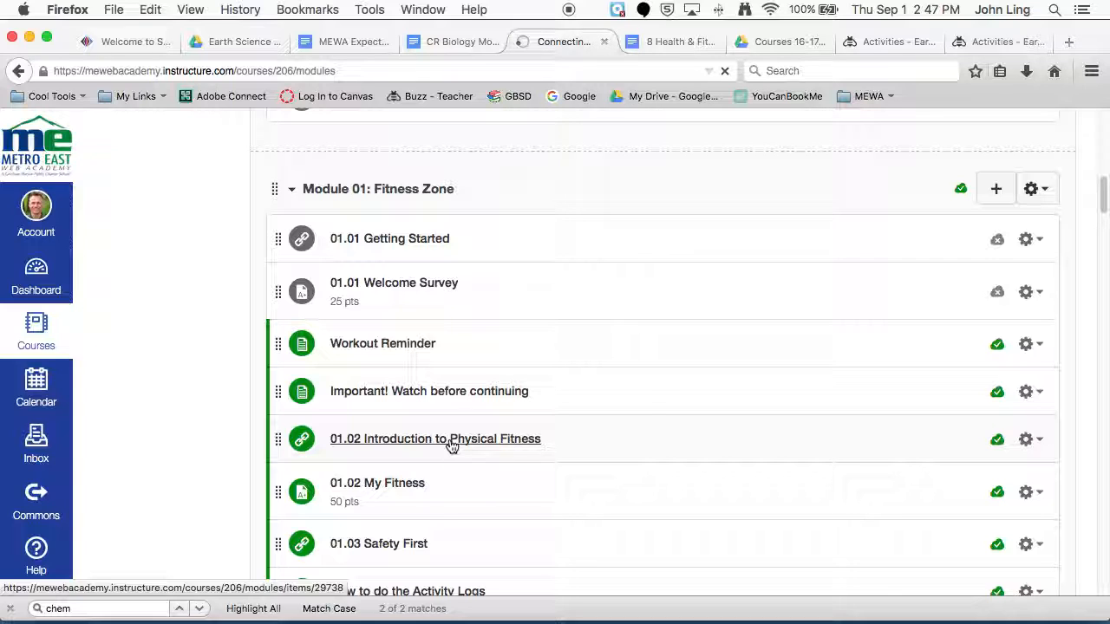
left_click(435, 438)
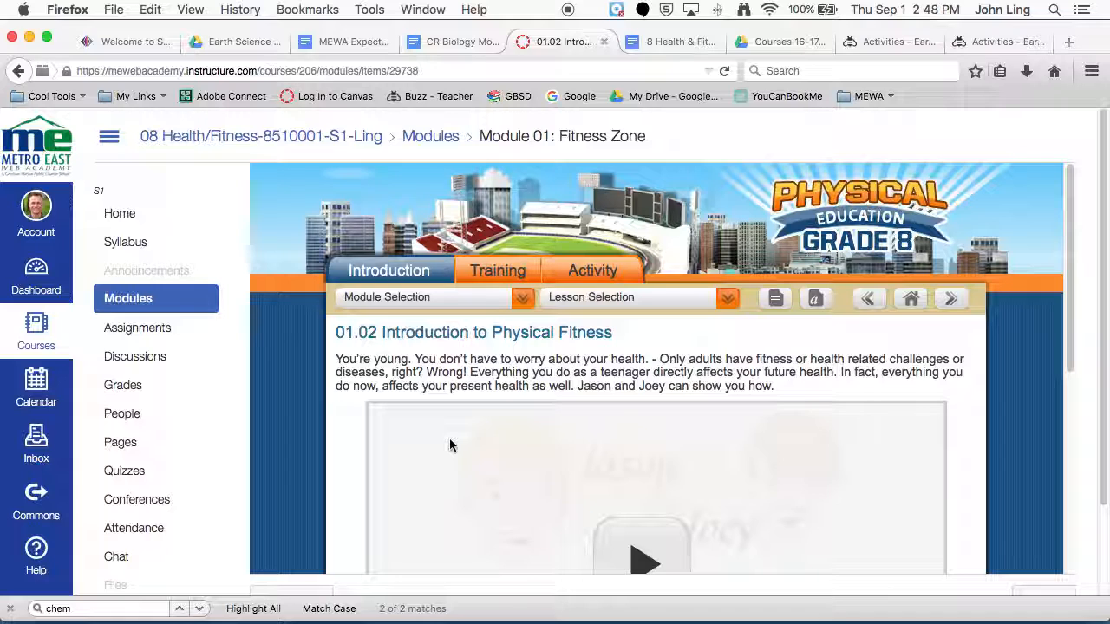
left_click(522, 296)
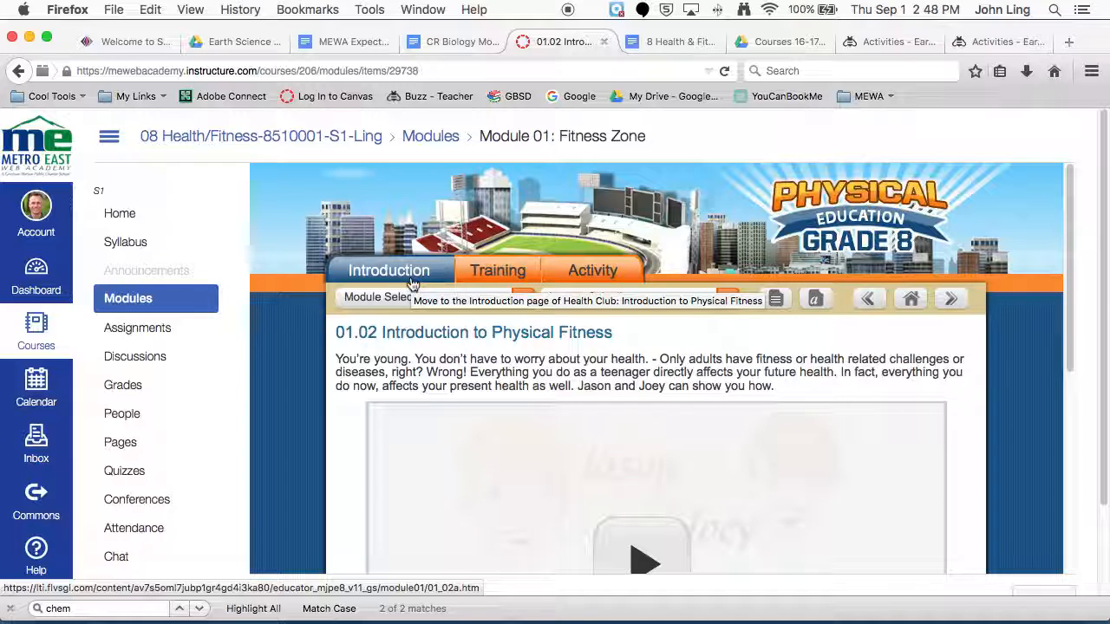
Step: View the lesson's Training section, then switch to its Activity section
left_click(522, 297)
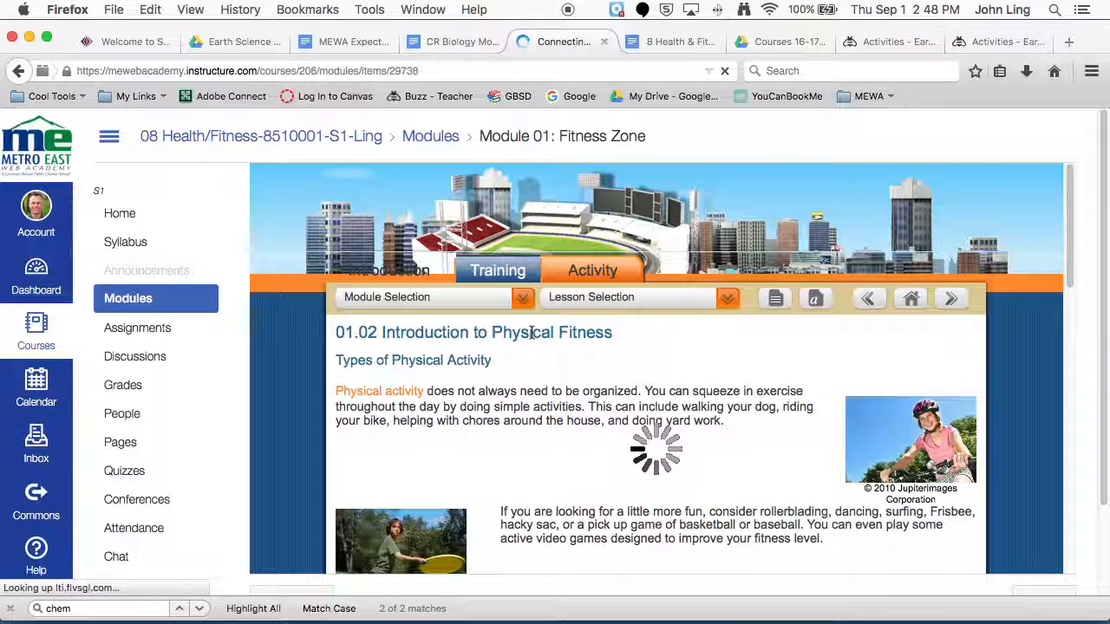
left_click(726, 297)
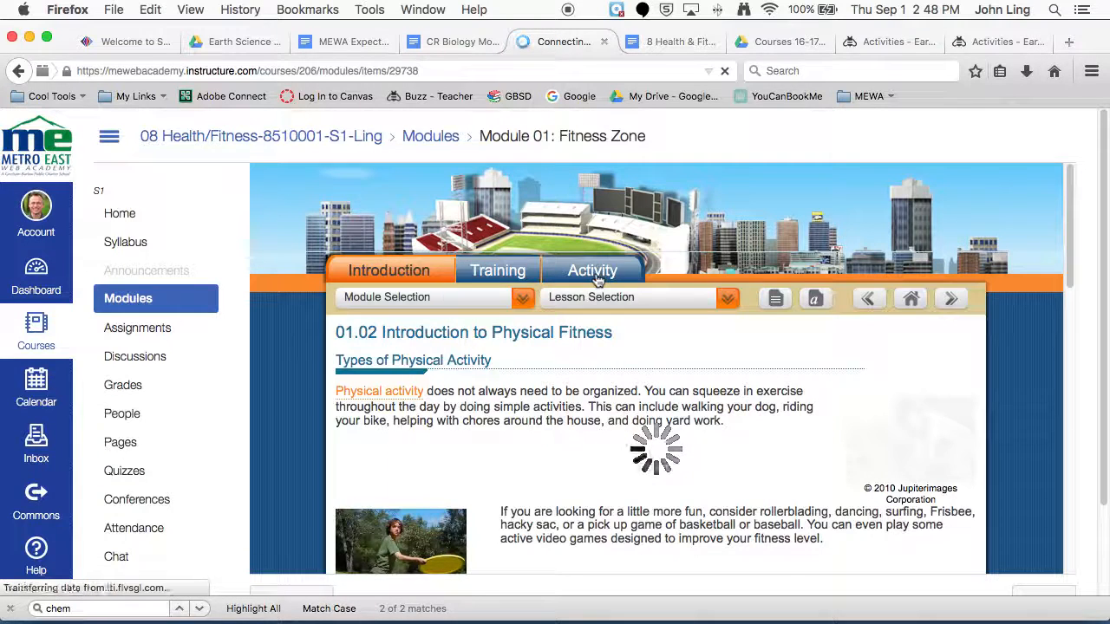
left_click(592, 270)
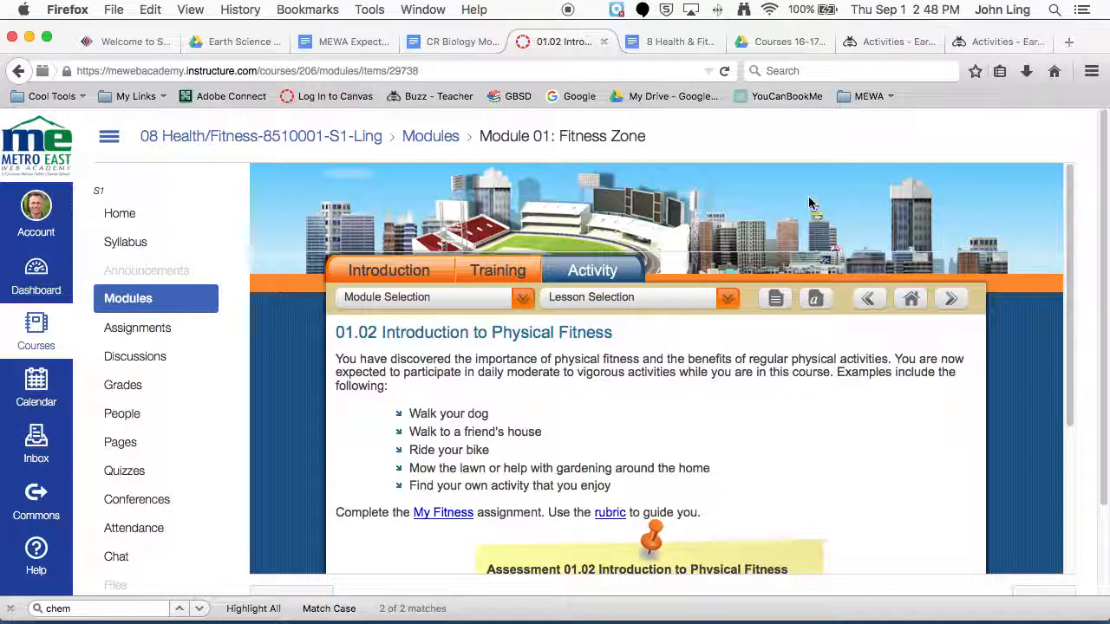
mouse_move(828, 214)
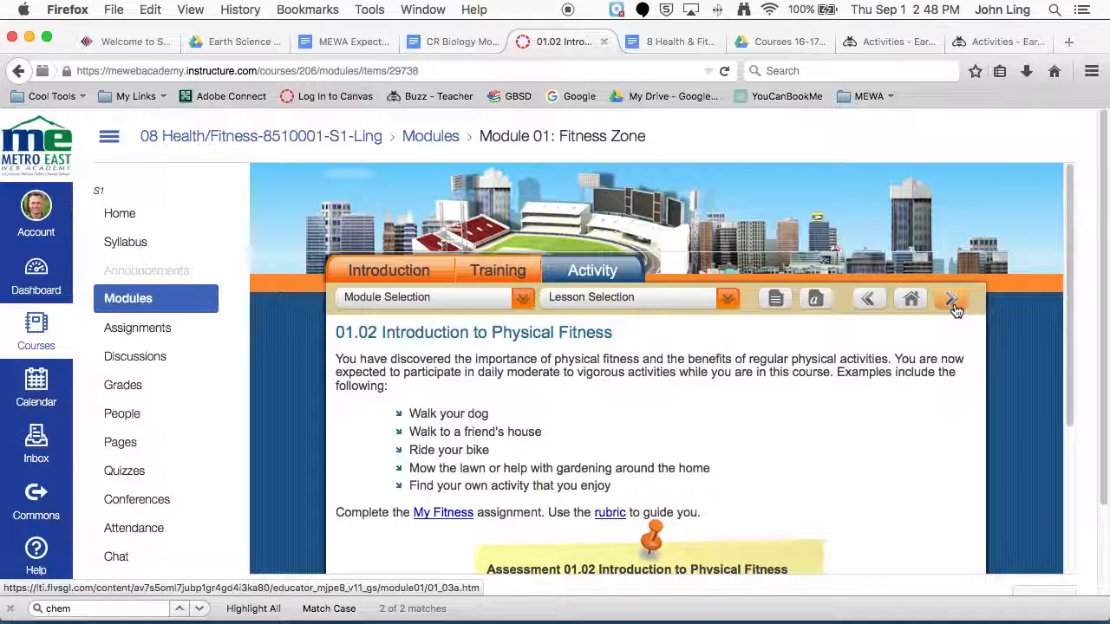
mouse_move(952, 299)
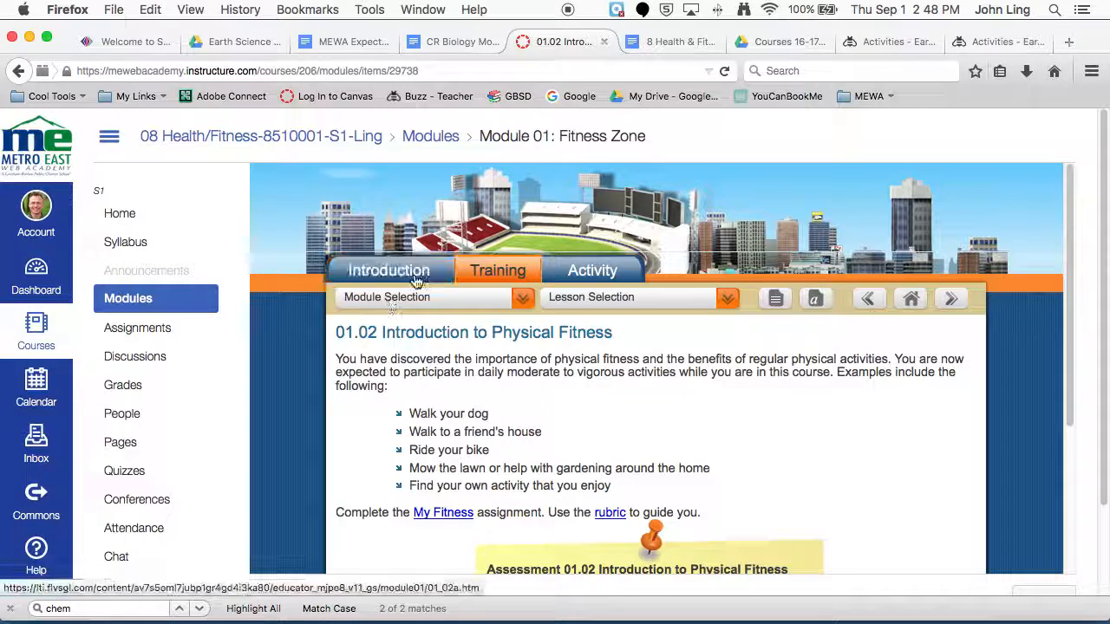
left_click(498, 269)
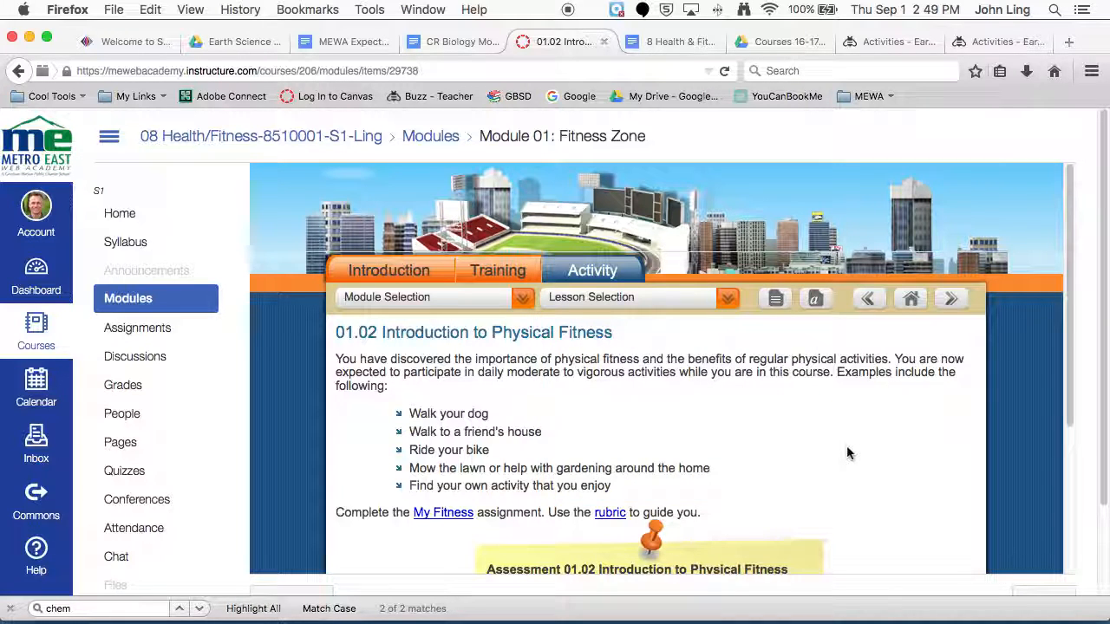
Step: Scroll the Activity down to the My Fitness links and open the My Fitness Questionnaire
scroll("down", 3)
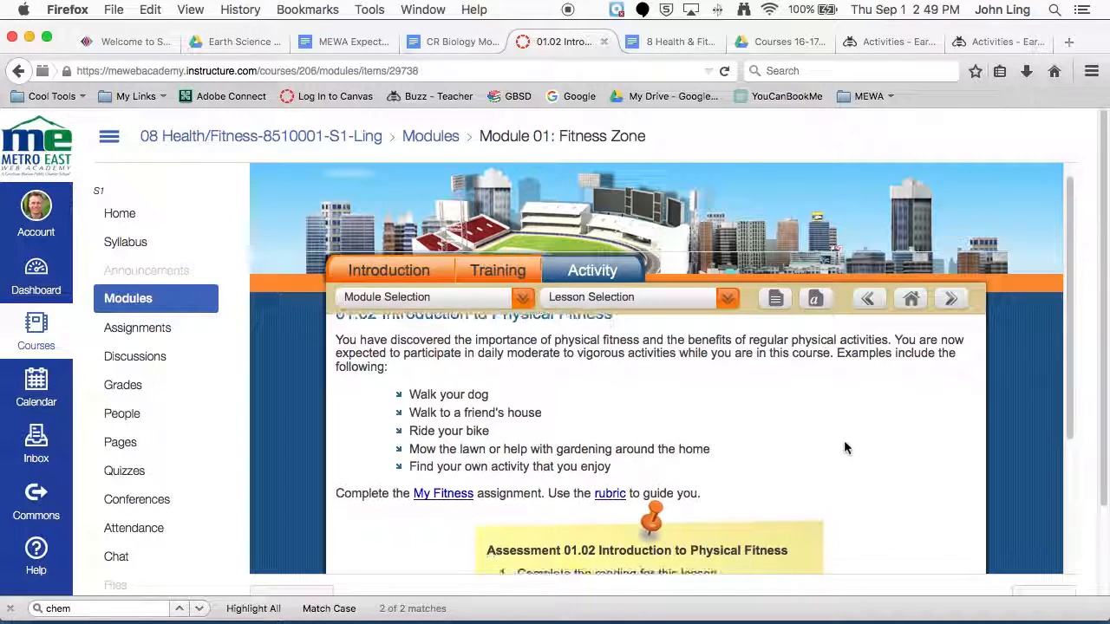
scroll("down", 3)
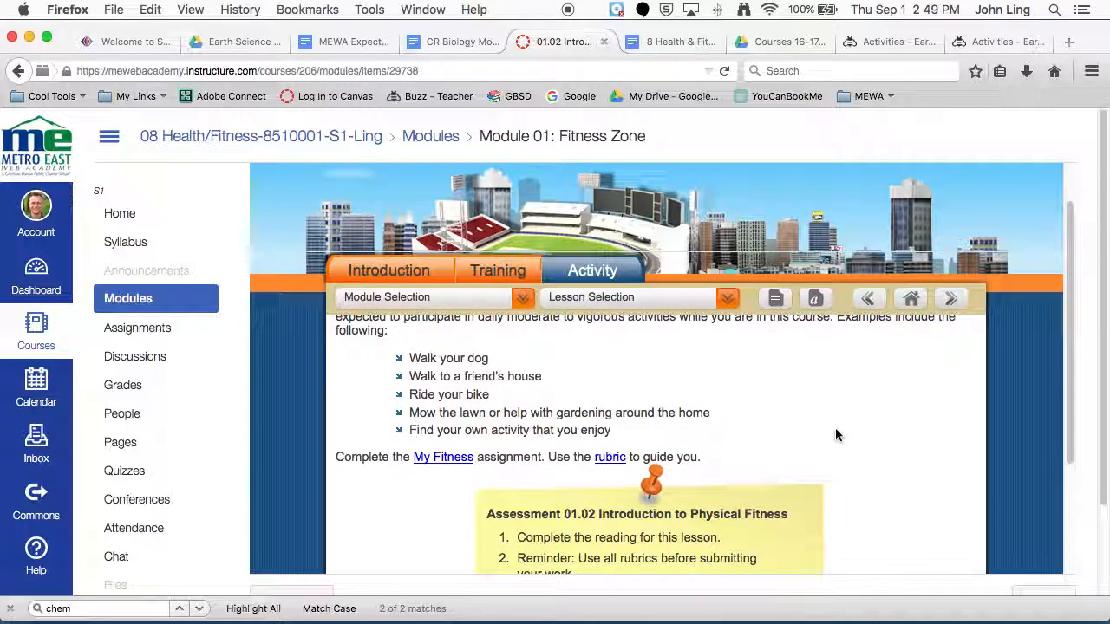
scroll("down", 3)
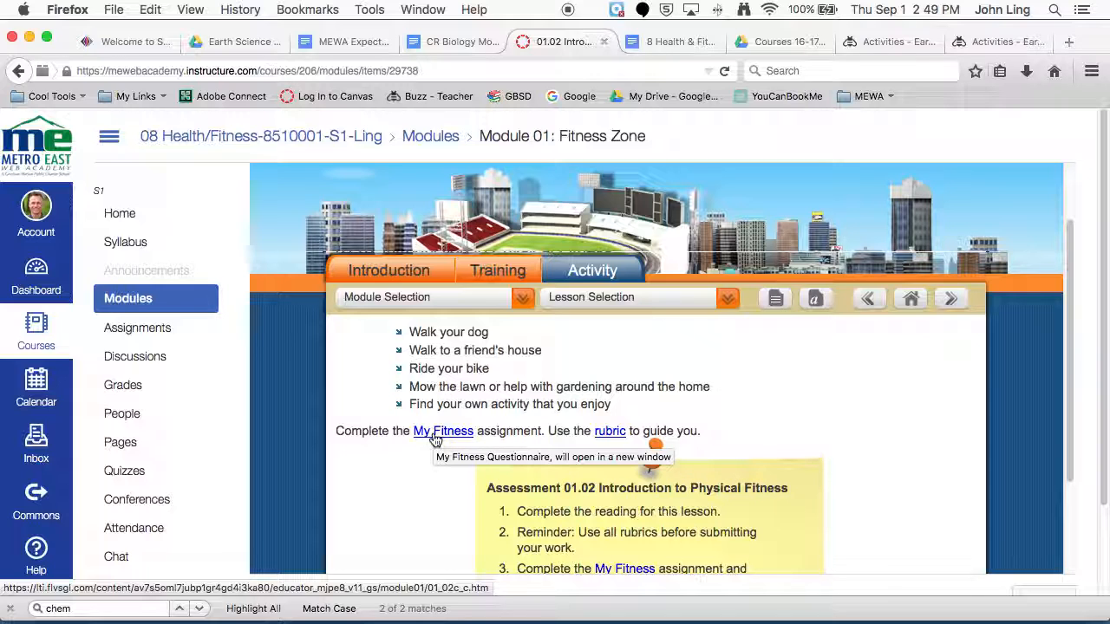
left_click(443, 431)
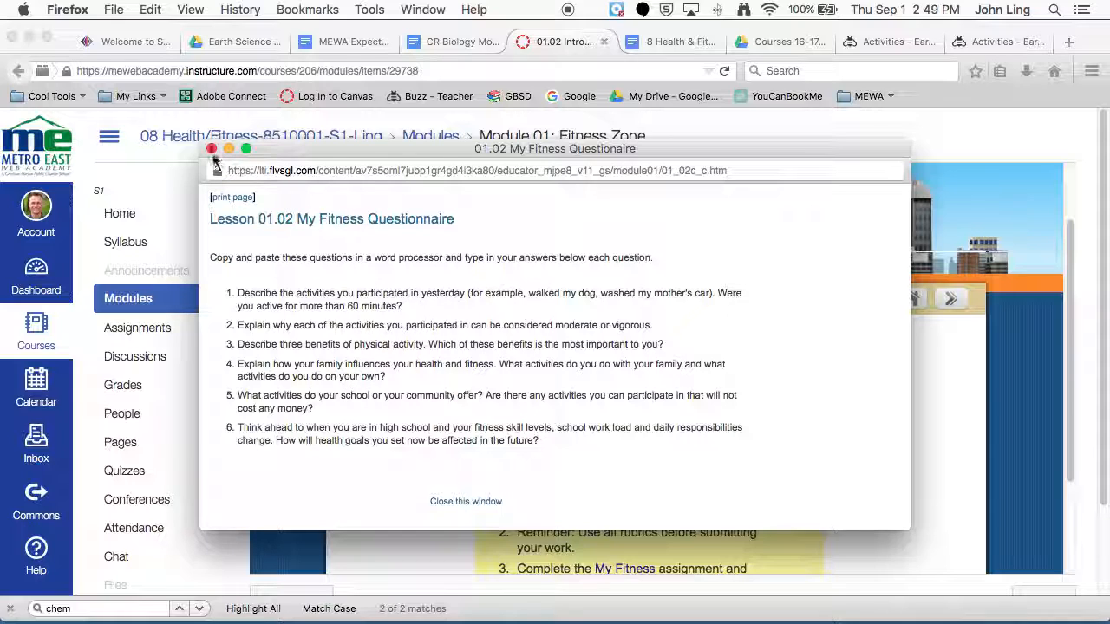
left_click(465, 501)
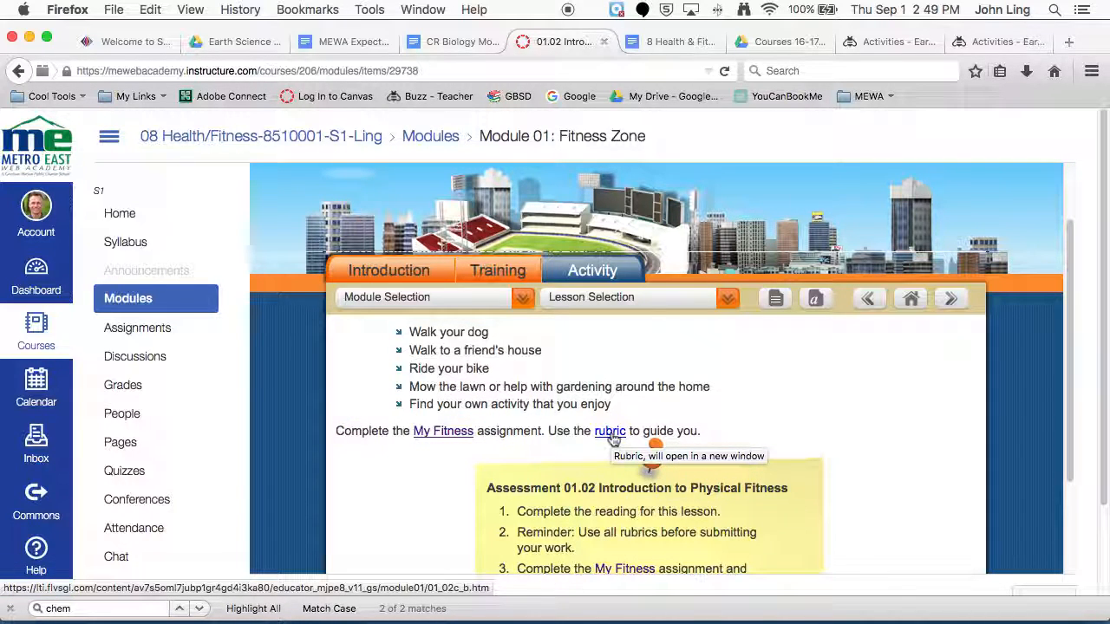
left_click(609, 431)
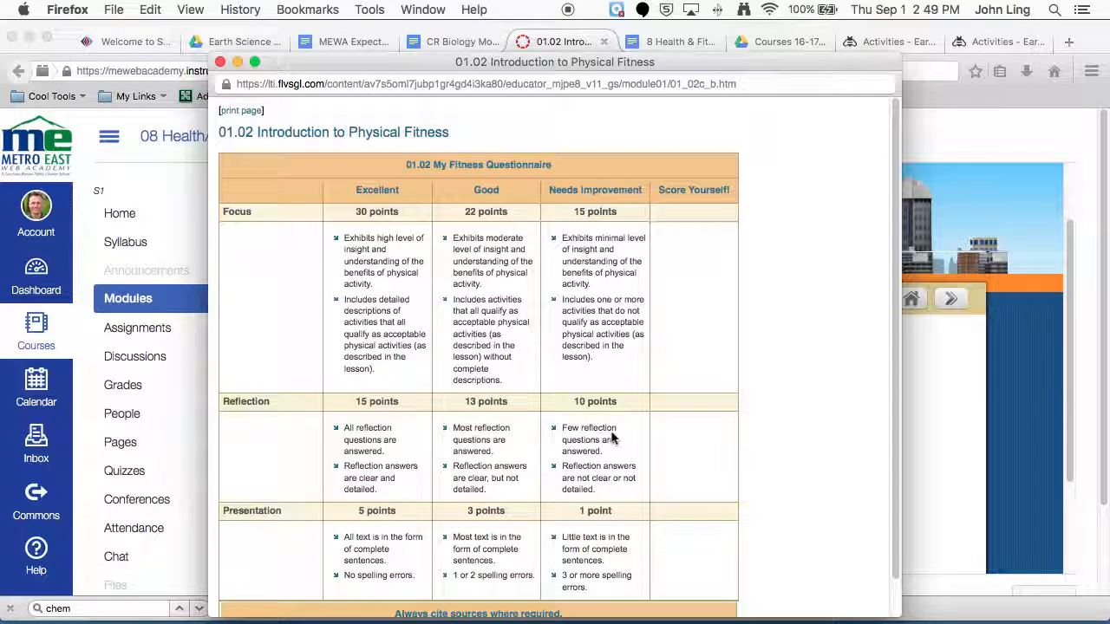
mouse_move(443, 251)
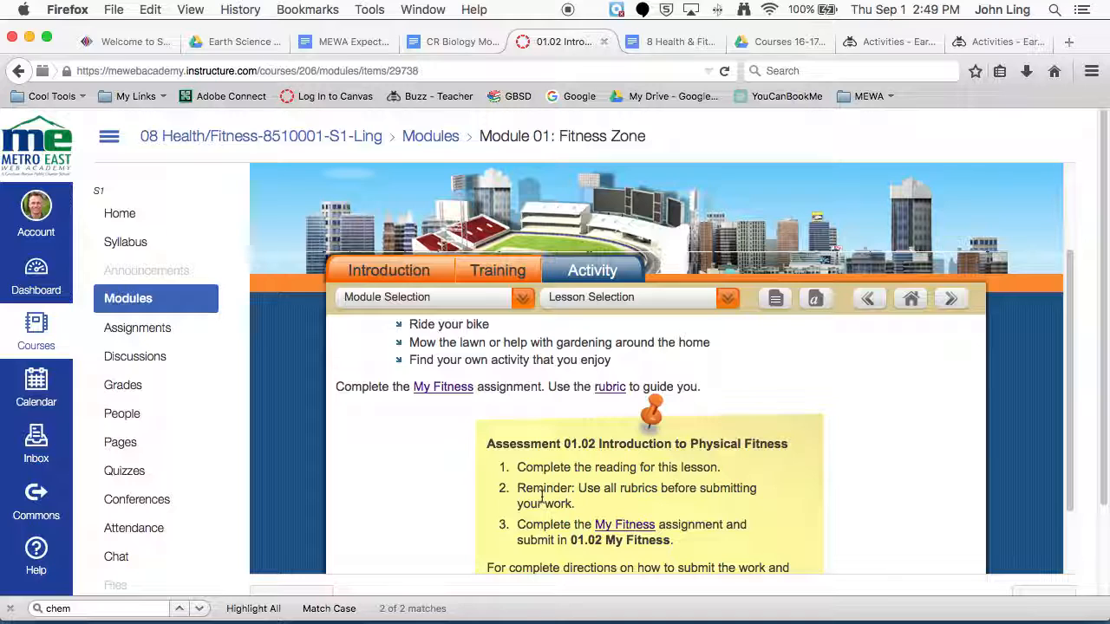
Step: Open and dismiss the Lesson Selection list, then advance to the 01.02 My Fitness item
scroll("down", 3)
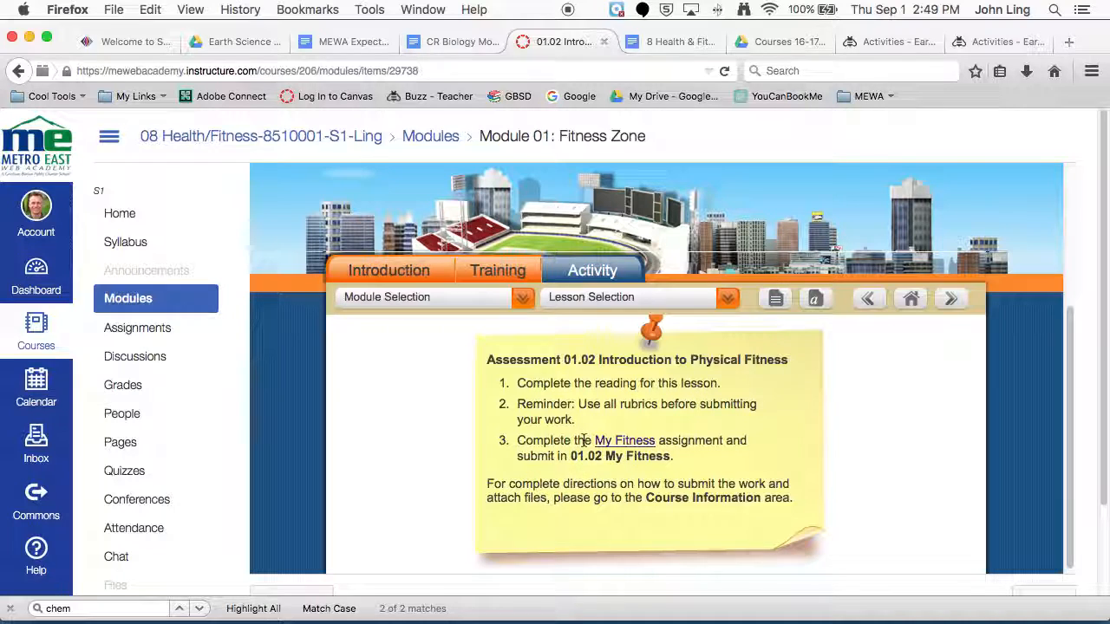
scroll("down", 3)
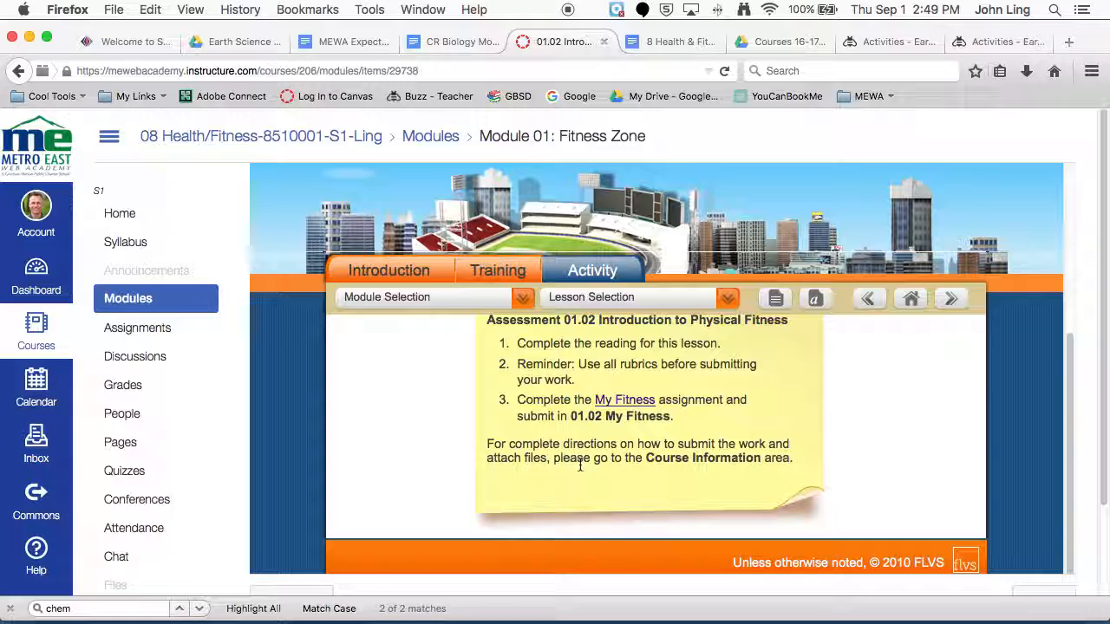
mouse_move(640, 438)
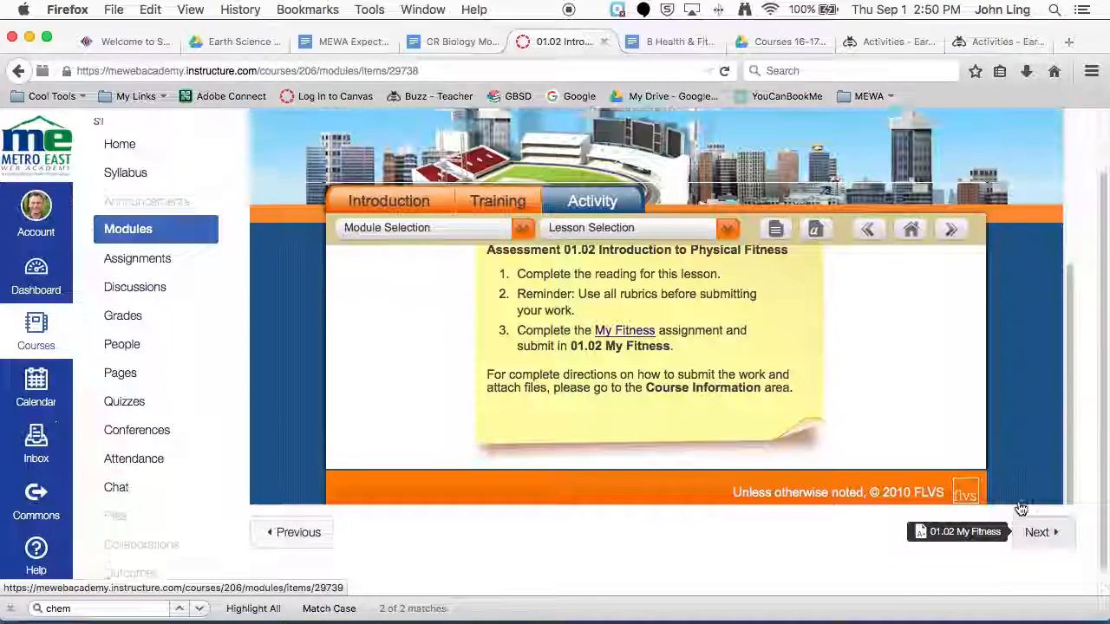
left_click(727, 297)
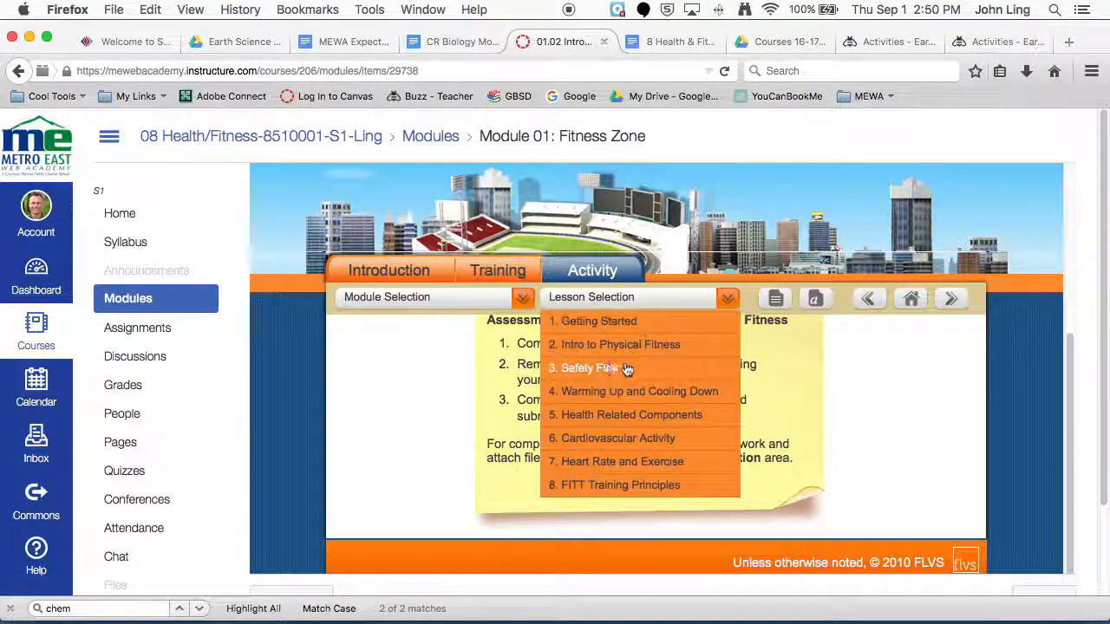
left_click(621, 345)
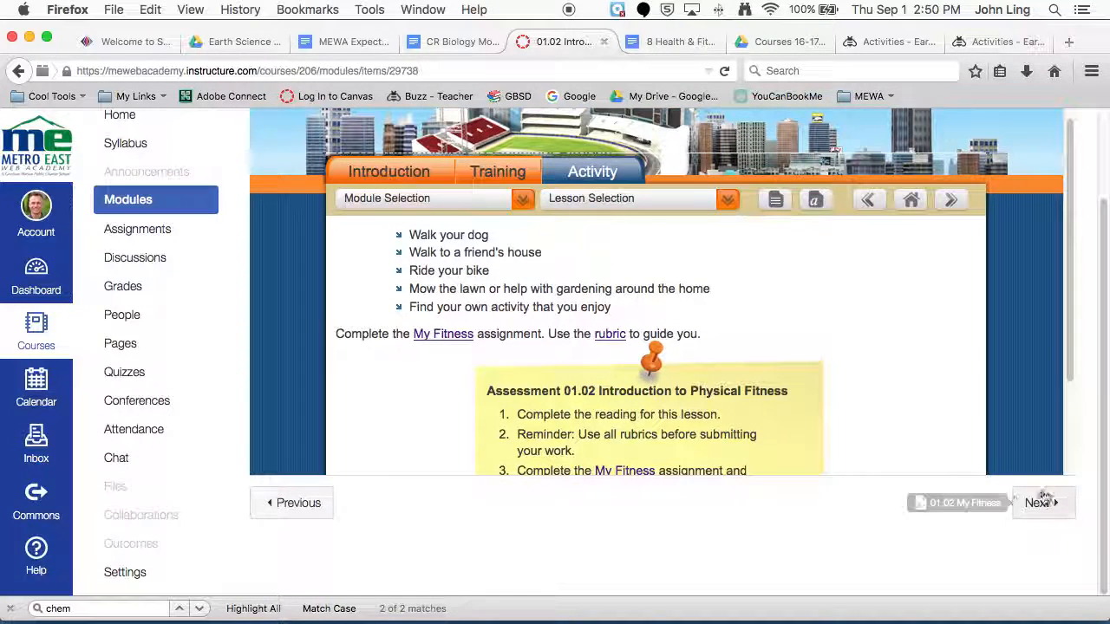
left_click(1044, 503)
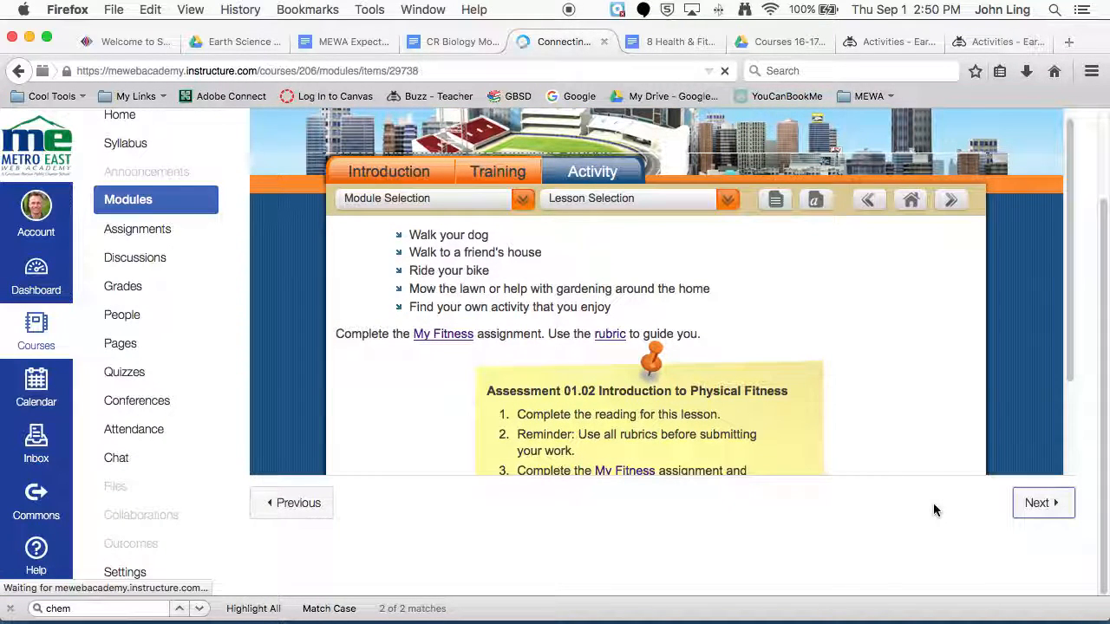
Step: Review the 01.02 My Fitness assignment's 50 points and four submission types
left_click(443, 334)
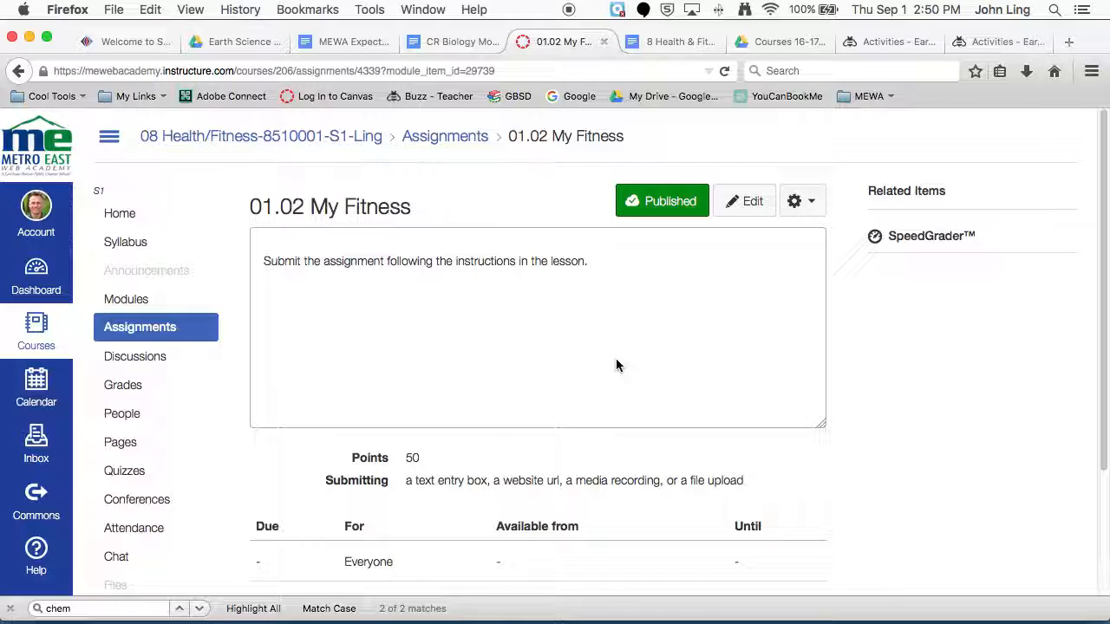
mouse_move(536, 324)
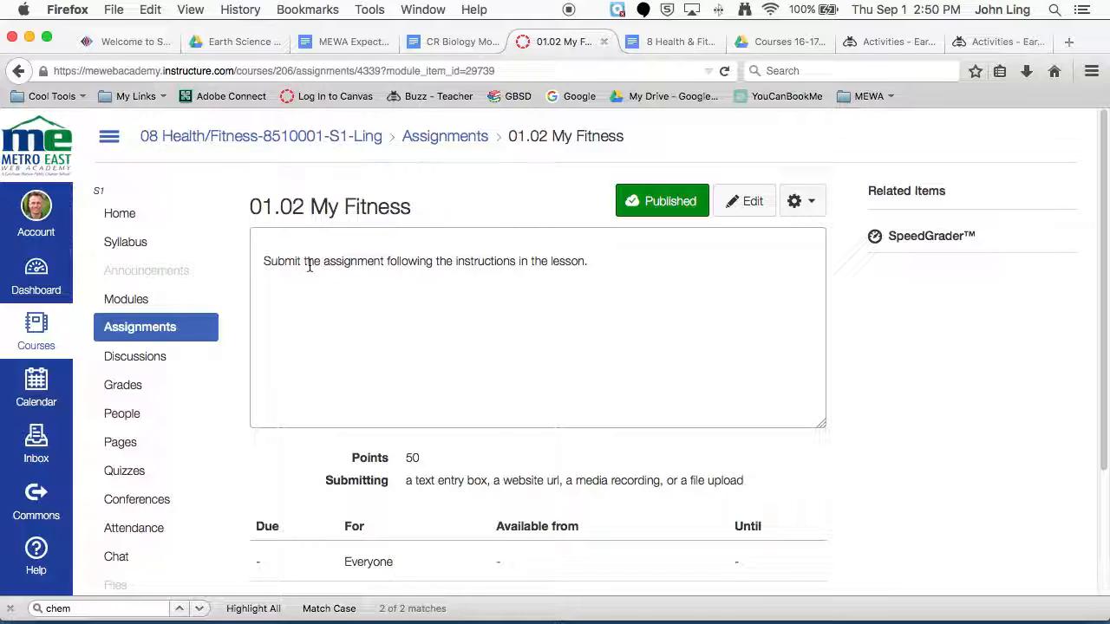
mouse_move(358, 285)
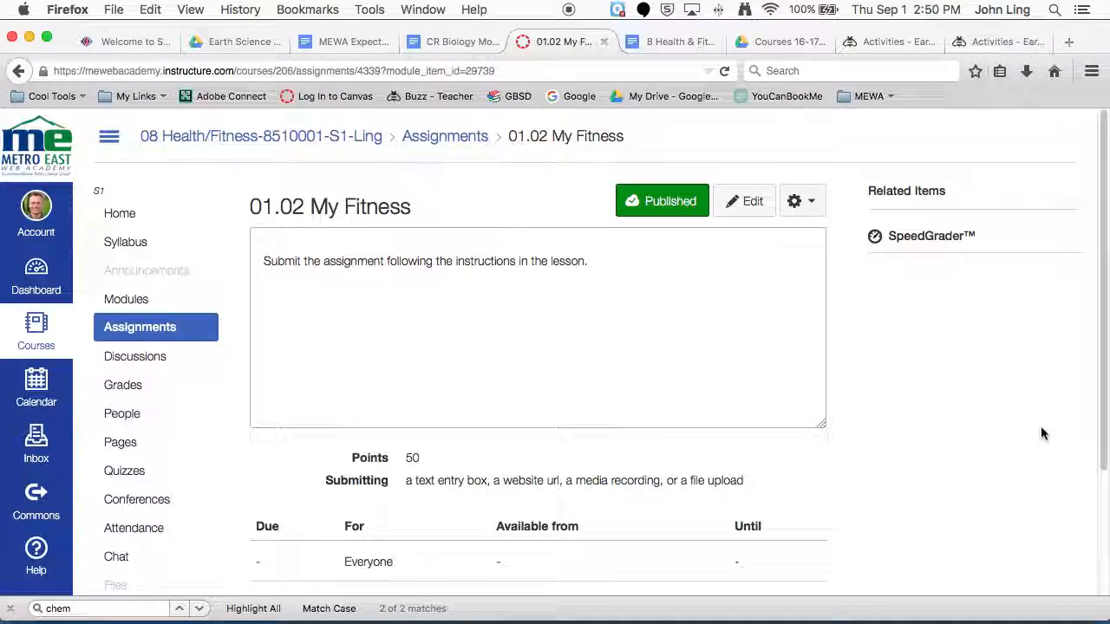
scroll("down", 3)
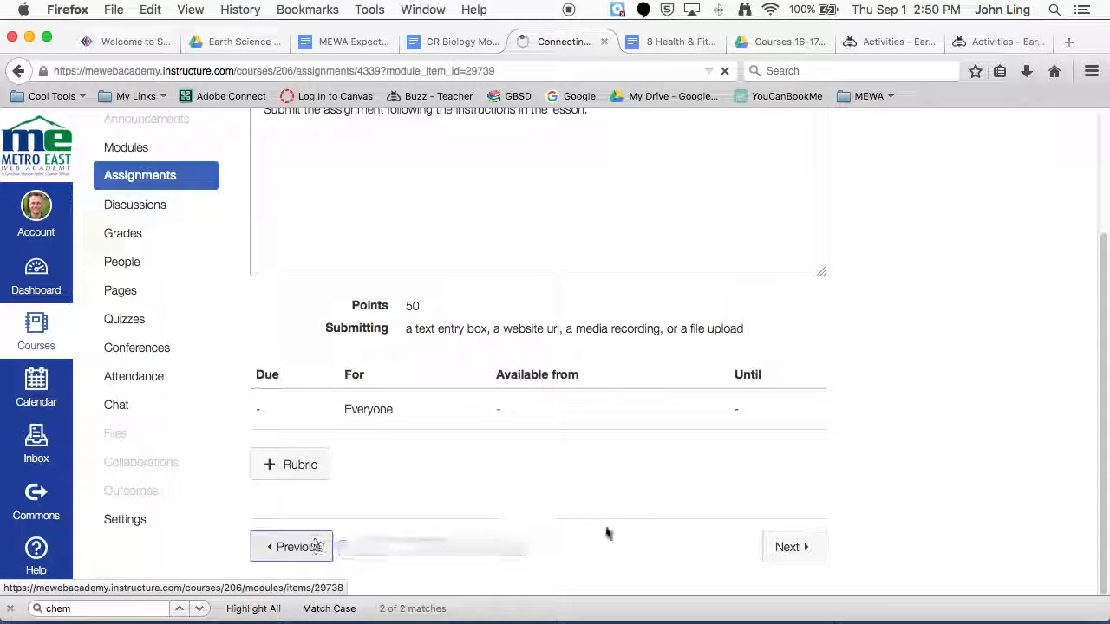
Step: Return to lesson 01.02 and scroll its Activity section to the My Fitness assessment steps
left_click(291, 546)
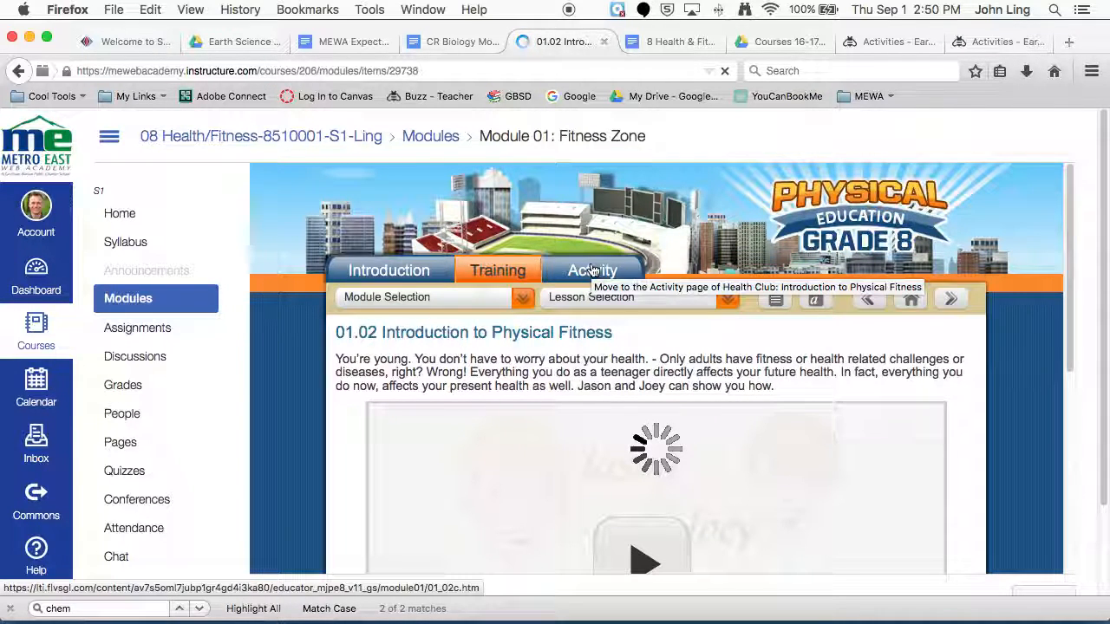
left_click(592, 270)
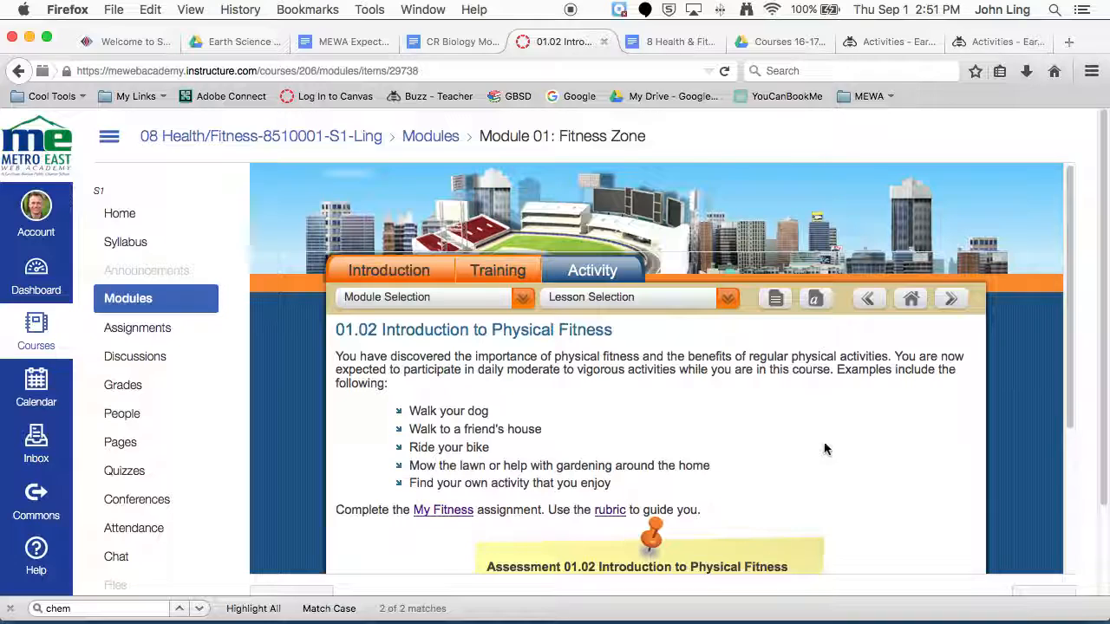
mouse_move(778, 458)
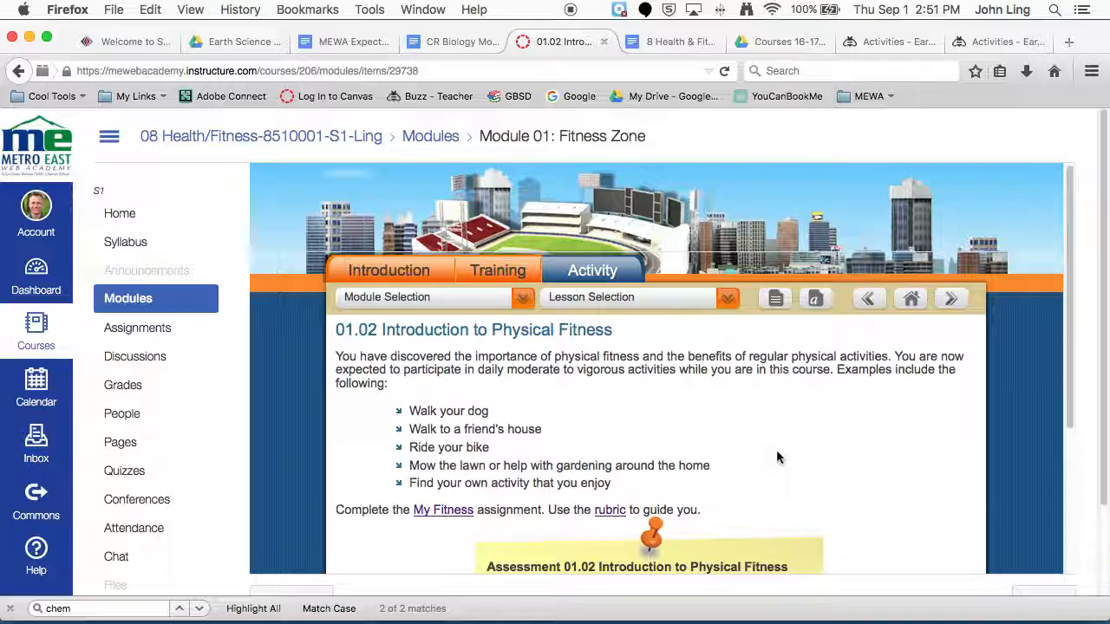
mouse_move(757, 451)
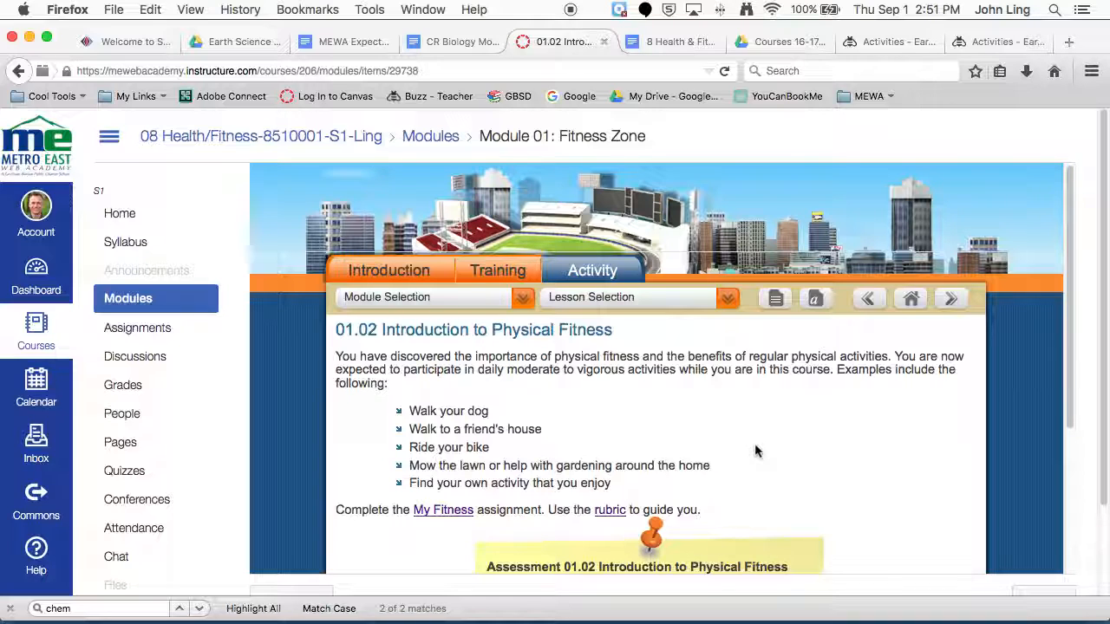
mouse_move(729, 423)
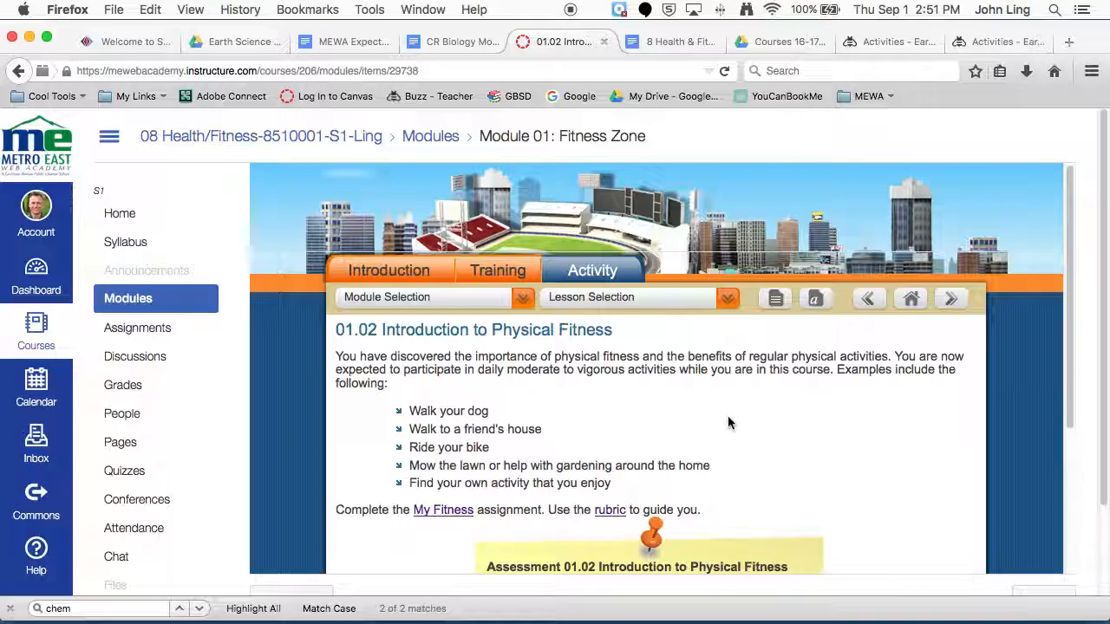
scroll("down", 3)
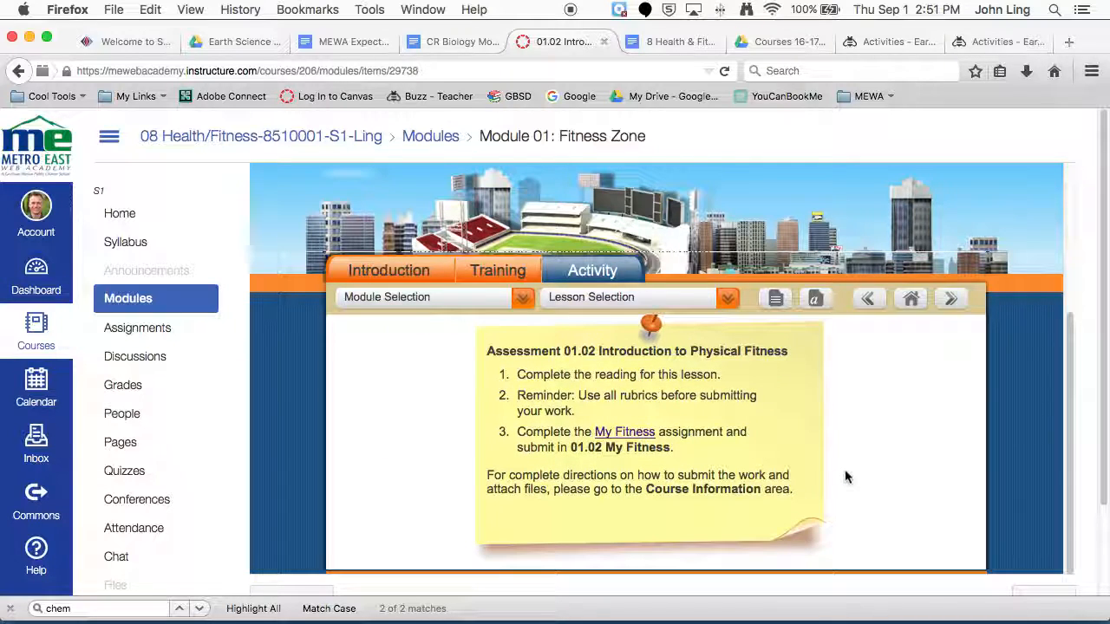
mouse_move(844, 467)
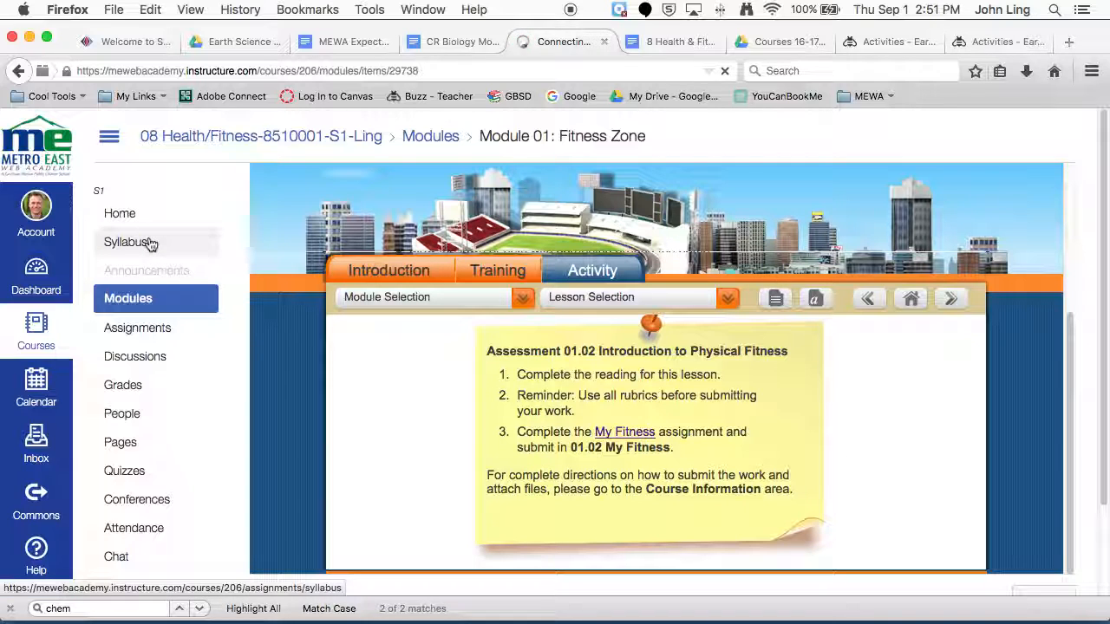
Step: Open the Syllabus and scroll to the teacher's Contact Information and assignment weighting
left_click(130, 241)
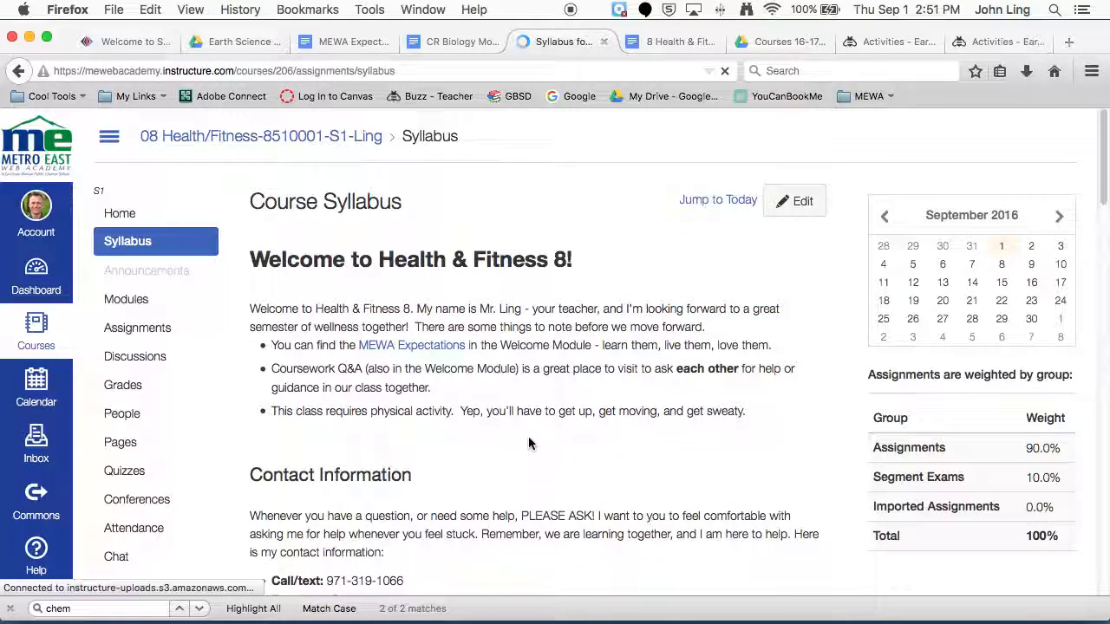
scroll("down", 3)
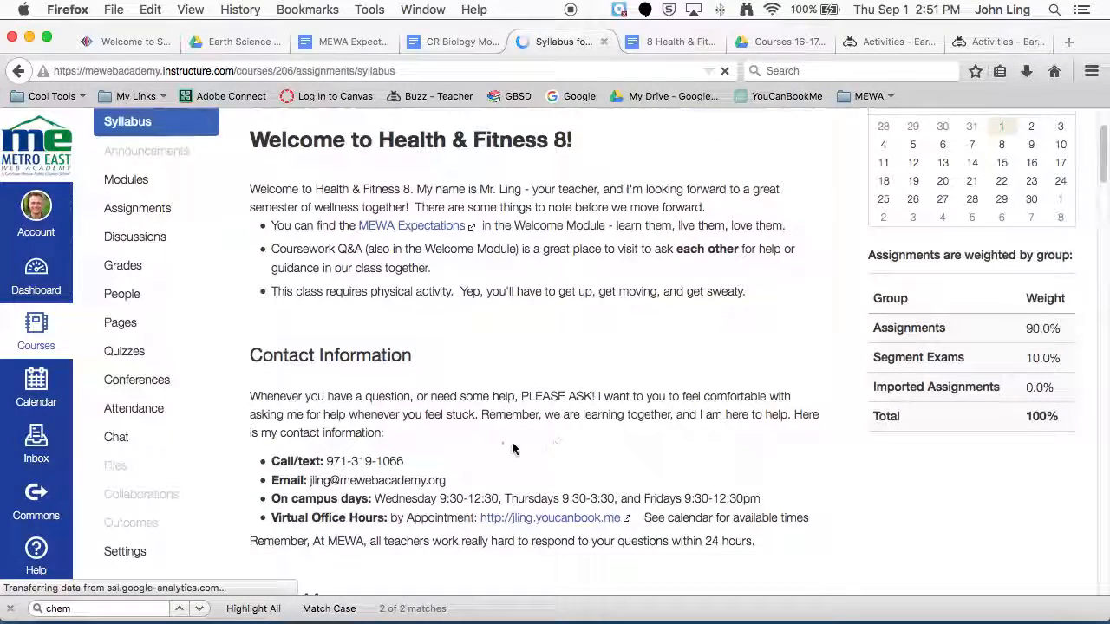
scroll("down", 3)
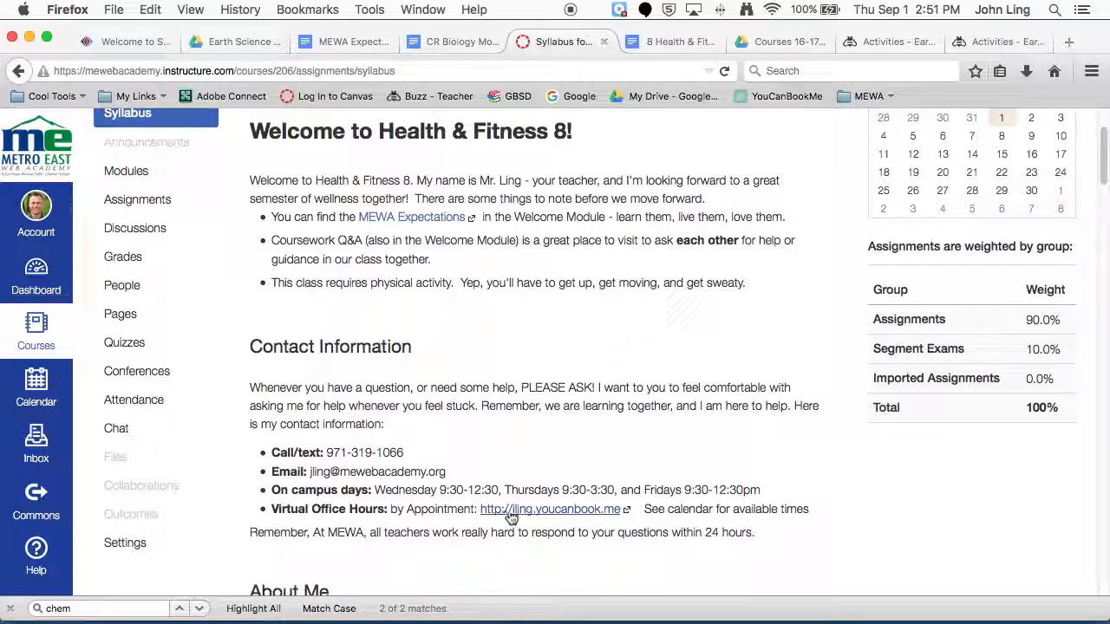
mouse_move(620, 439)
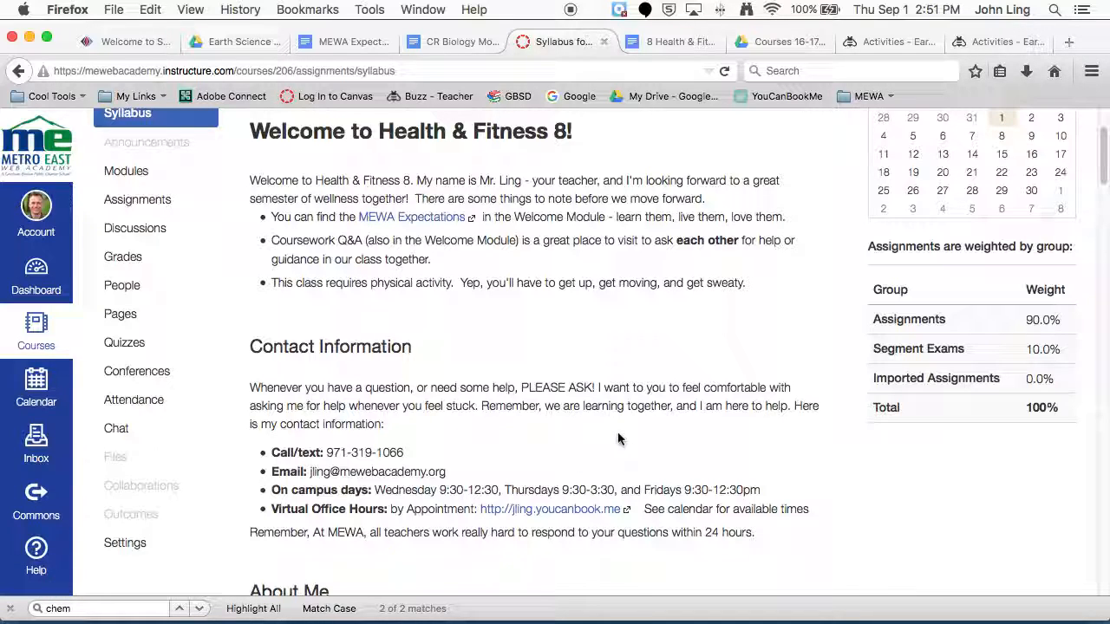
mouse_move(661, 445)
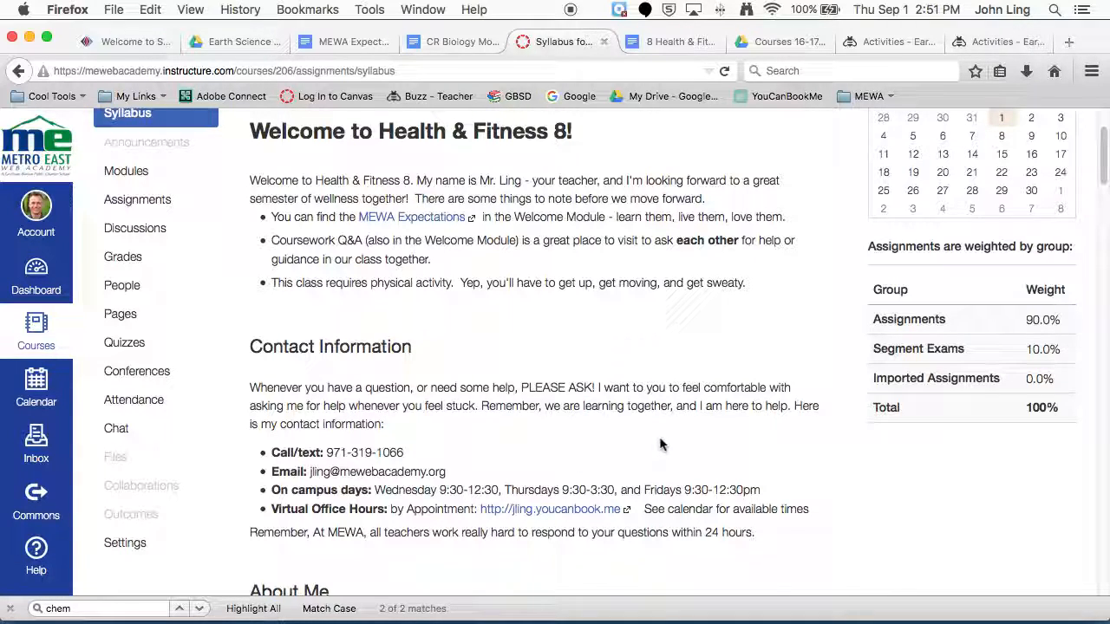
mouse_move(555, 52)
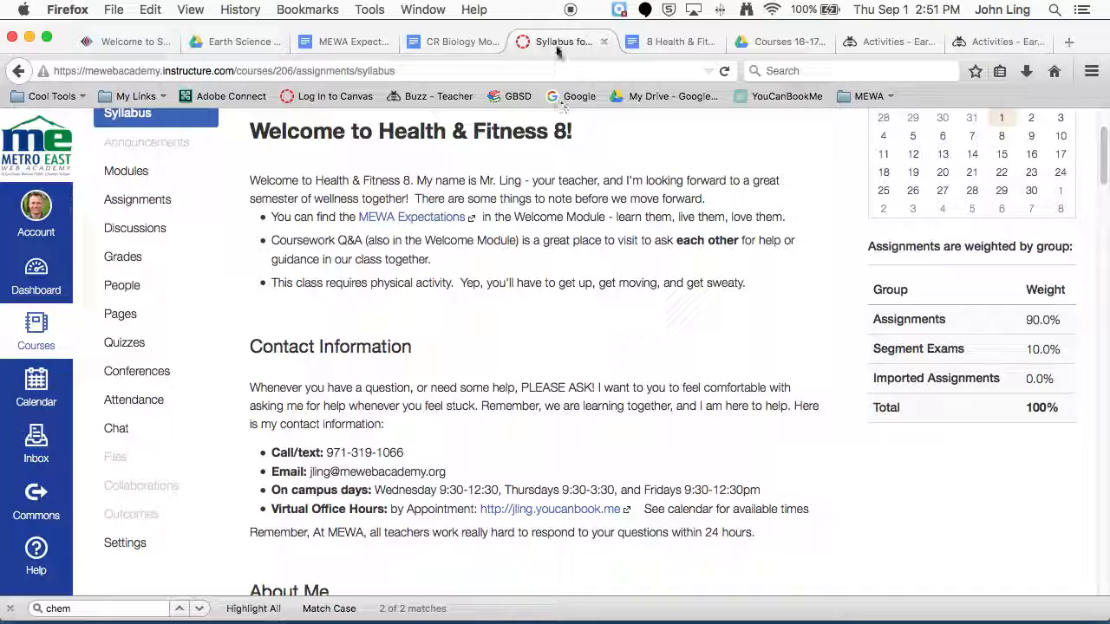